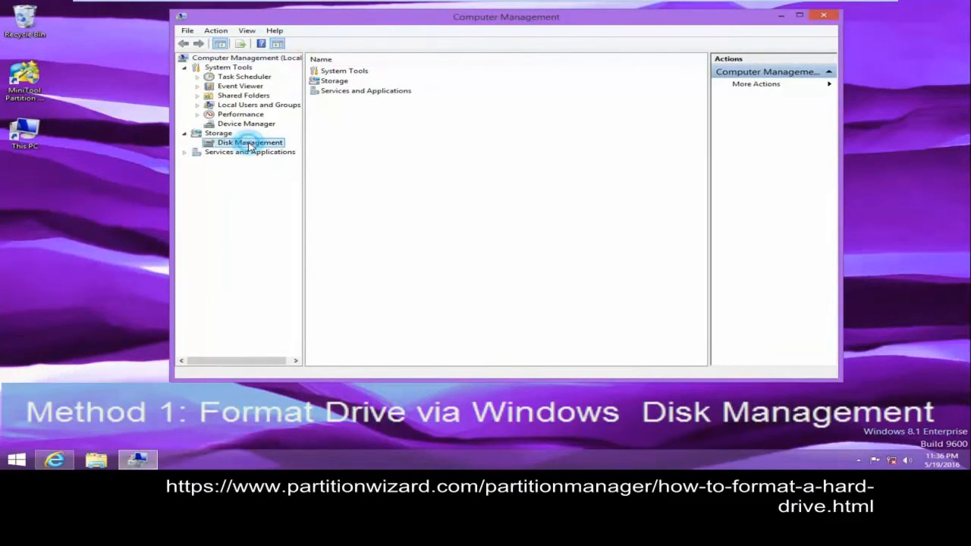
# - Open Disk Management to view Disk 0, Disk 1 and the uninitialized 2040 GB Disk 2
pyautogui.click(250, 143)
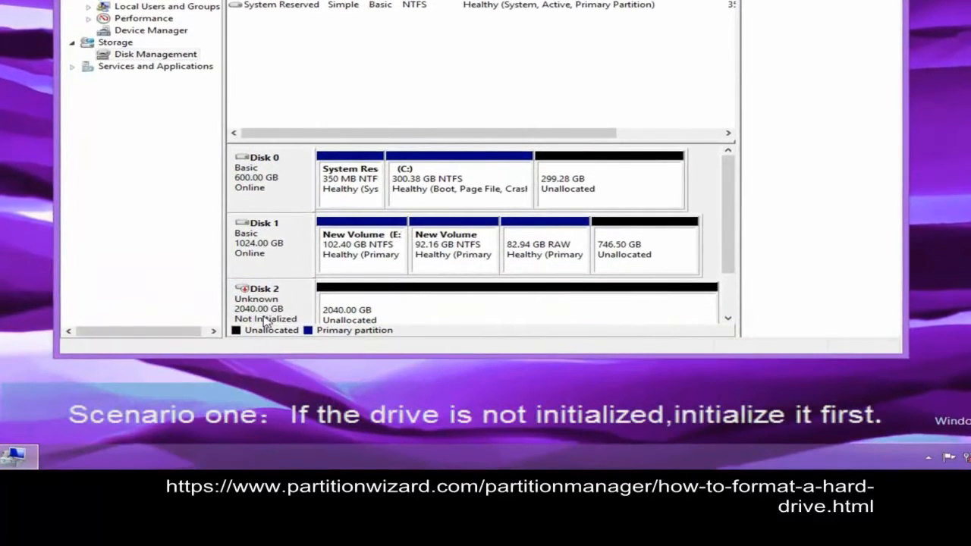
# - Initialize Disk 2 using the GPT (GUID Partition Table) partition style
pyautogui.rightClick(266, 309)
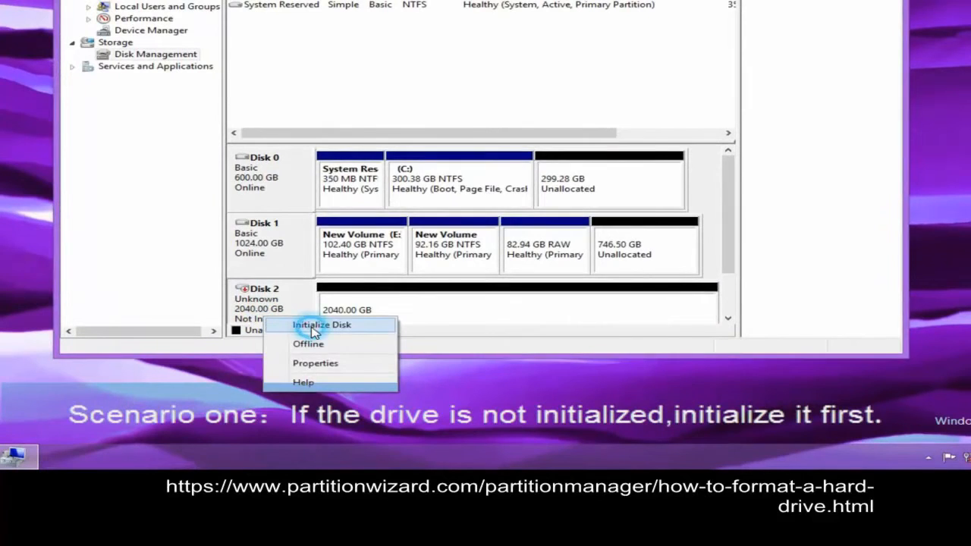
pyautogui.click(322, 325)
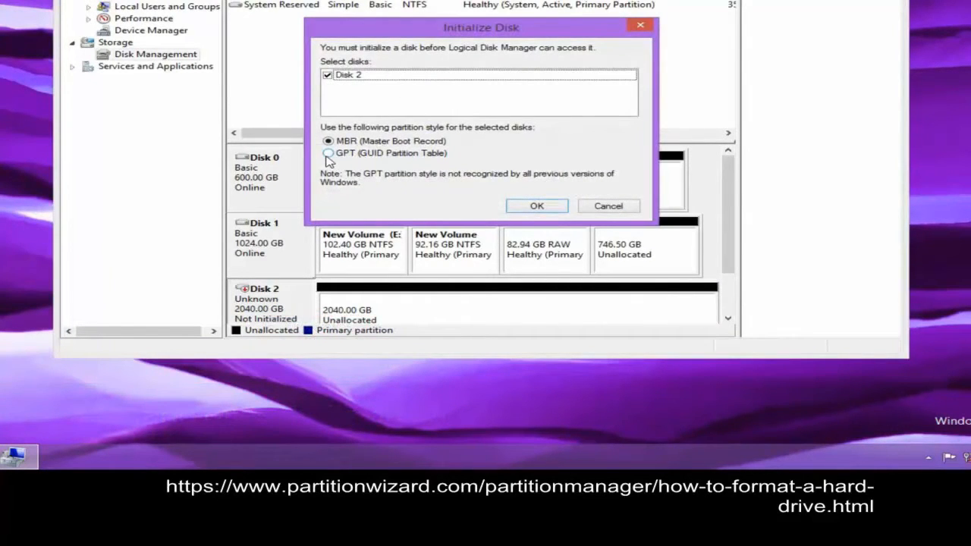
pyautogui.click(328, 152)
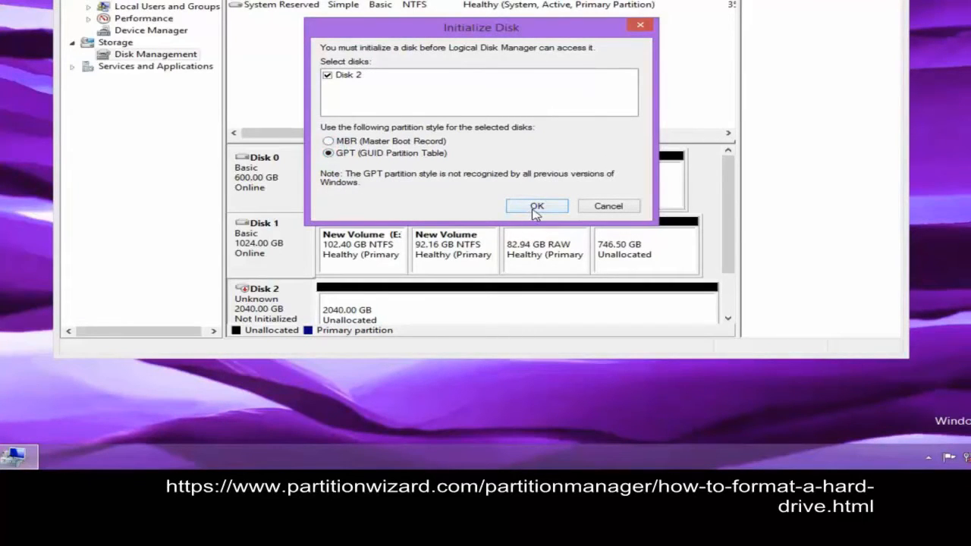
pyautogui.click(537, 206)
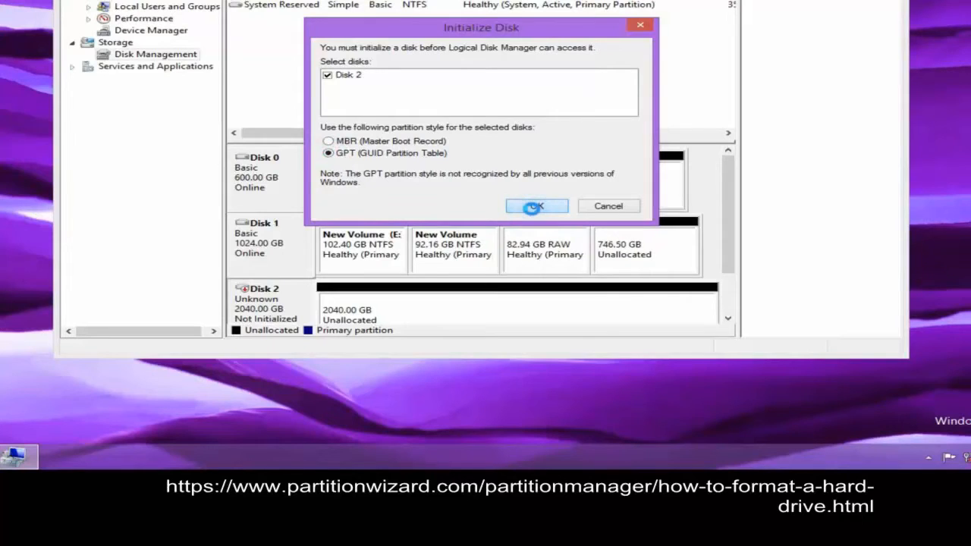
pyautogui.click(537, 206)
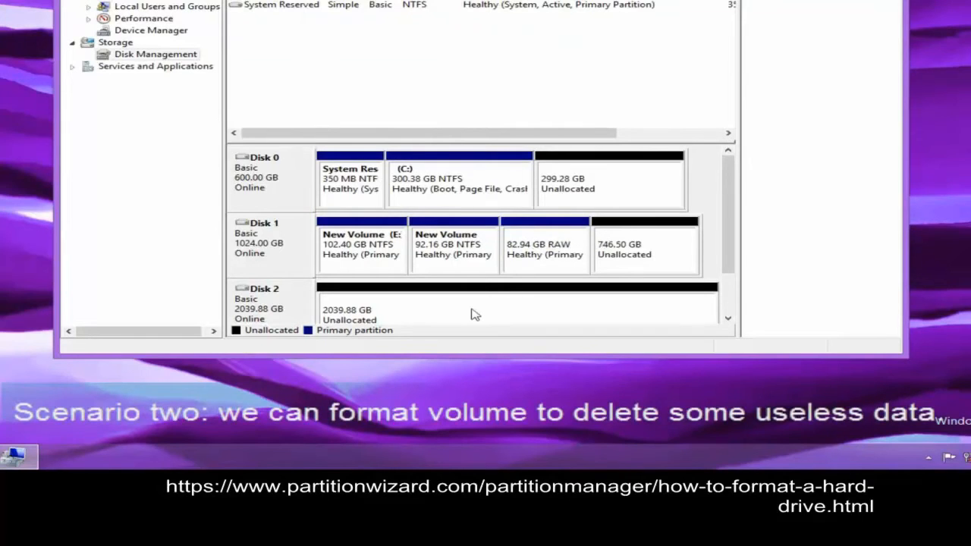
# - Bring up the context menu for Disk 1's 92.16 GB NTFS New Volume
pyautogui.click(474, 307)
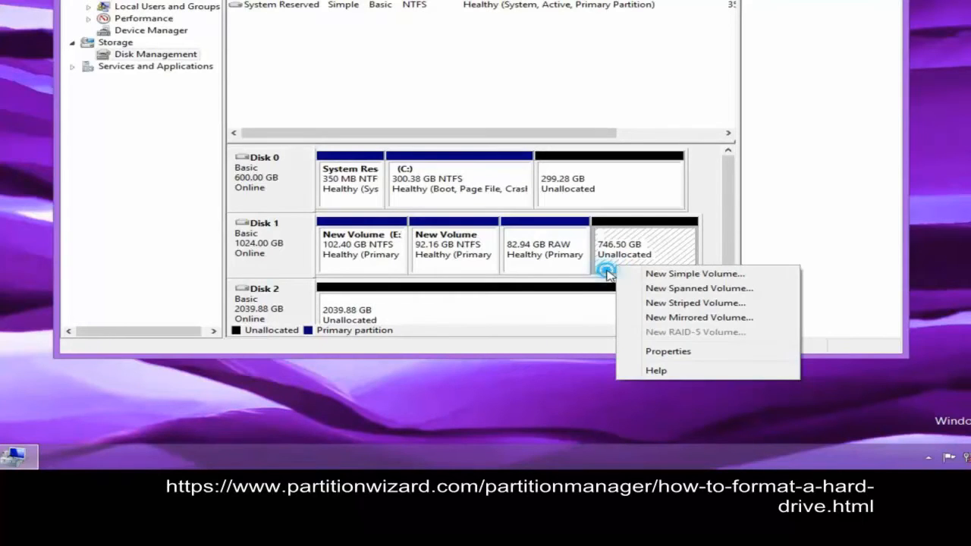
pyautogui.rightClick(454, 244)
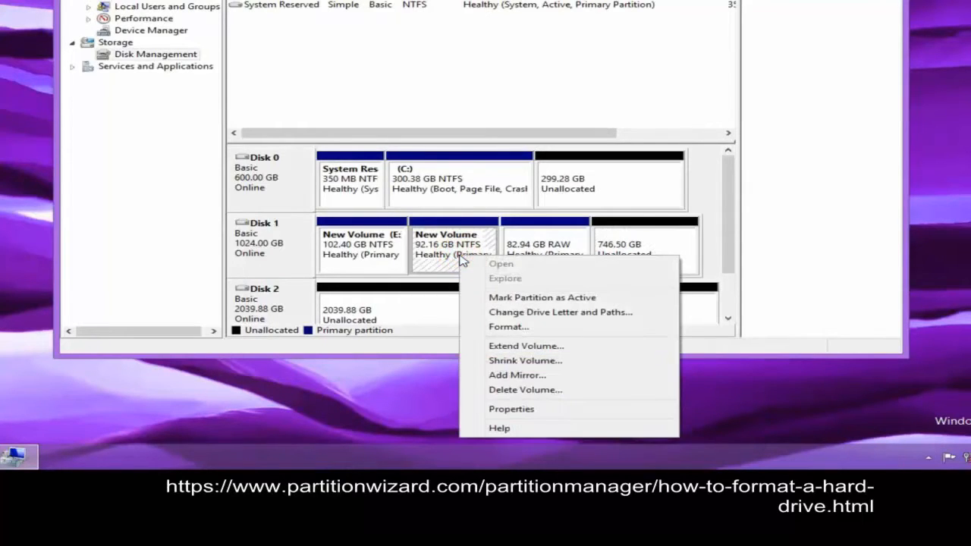
pyautogui.moveTo(509, 327)
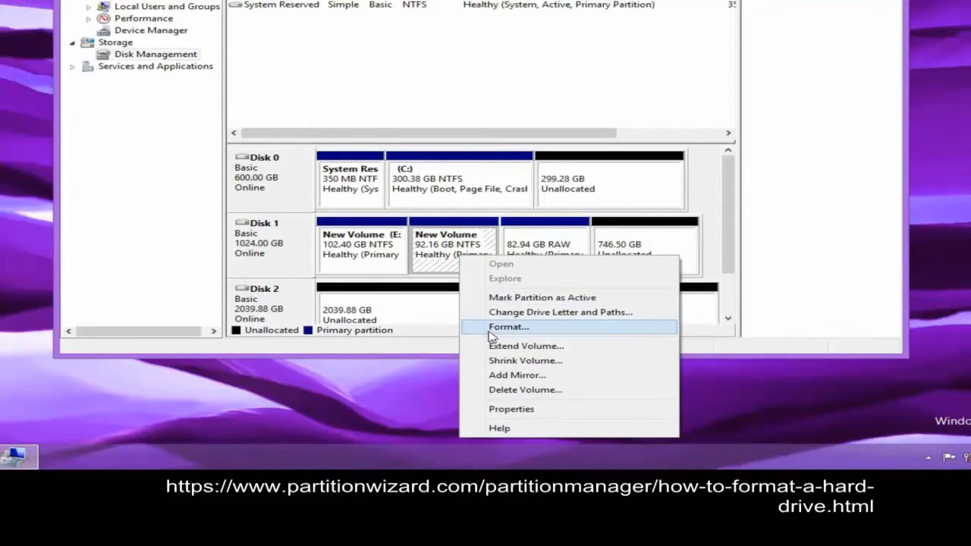
pyautogui.moveTo(501, 328)
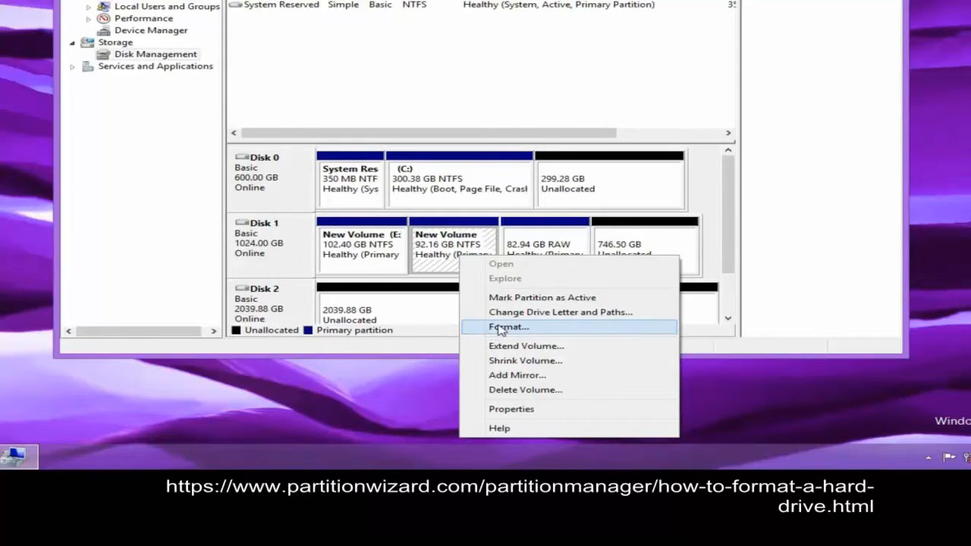
pyautogui.moveTo(506, 334)
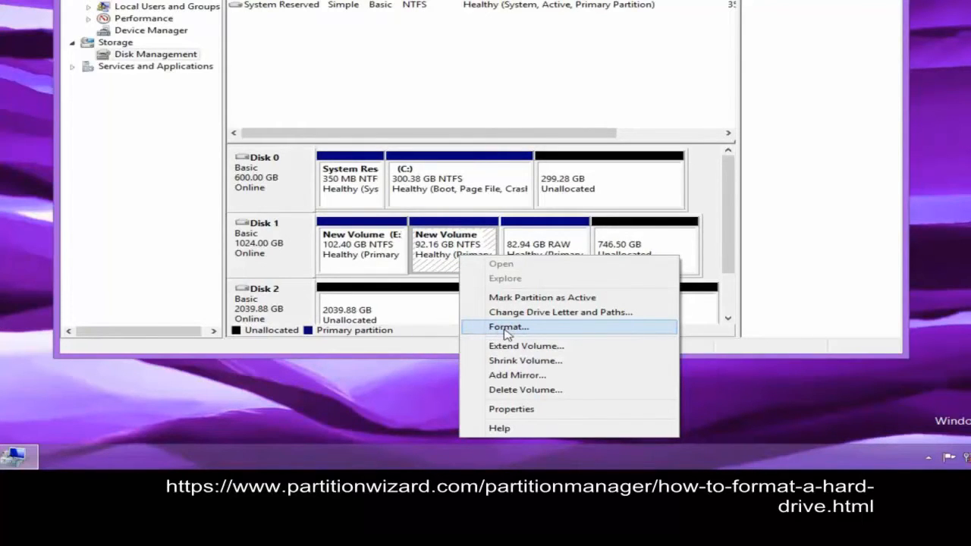
# - Quick-format Disk 1's 92.16 GB volume as NTFS labeled New Volume, accepting the data-erase warning
pyautogui.click(507, 327)
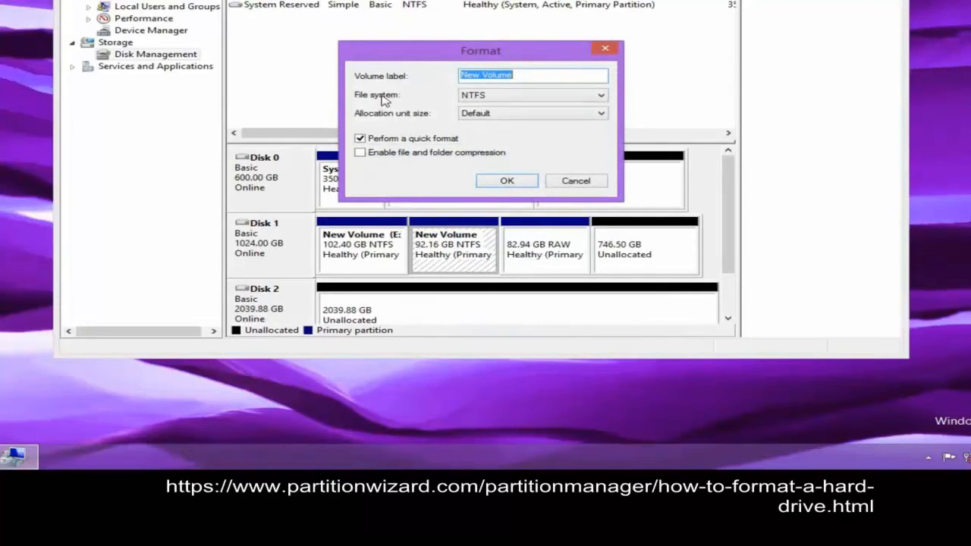
pyautogui.moveTo(437, 137)
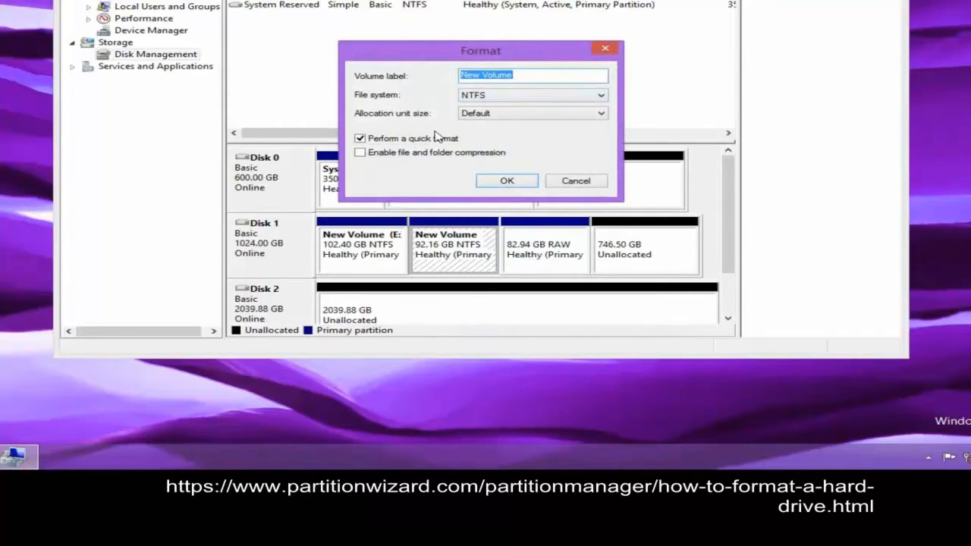
pyautogui.moveTo(595, 106)
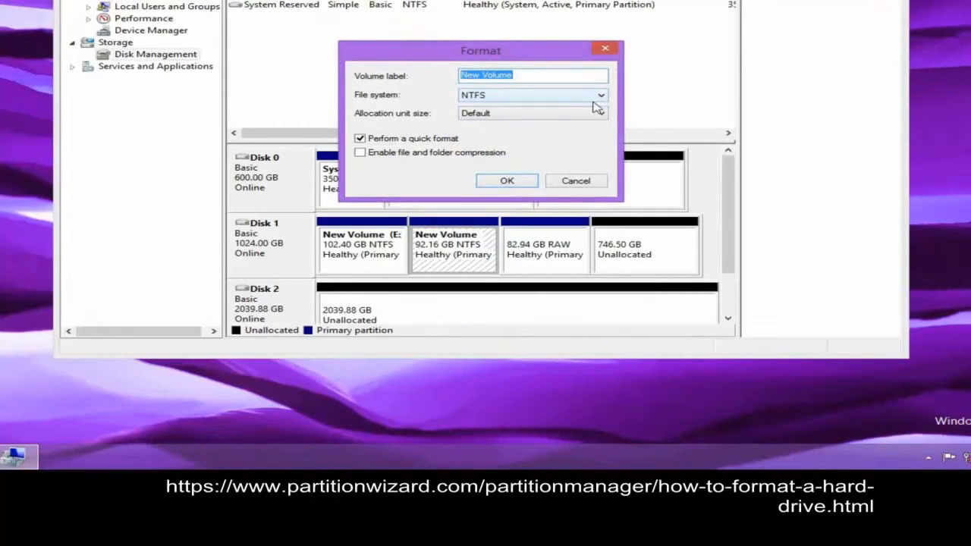
pyautogui.moveTo(492, 182)
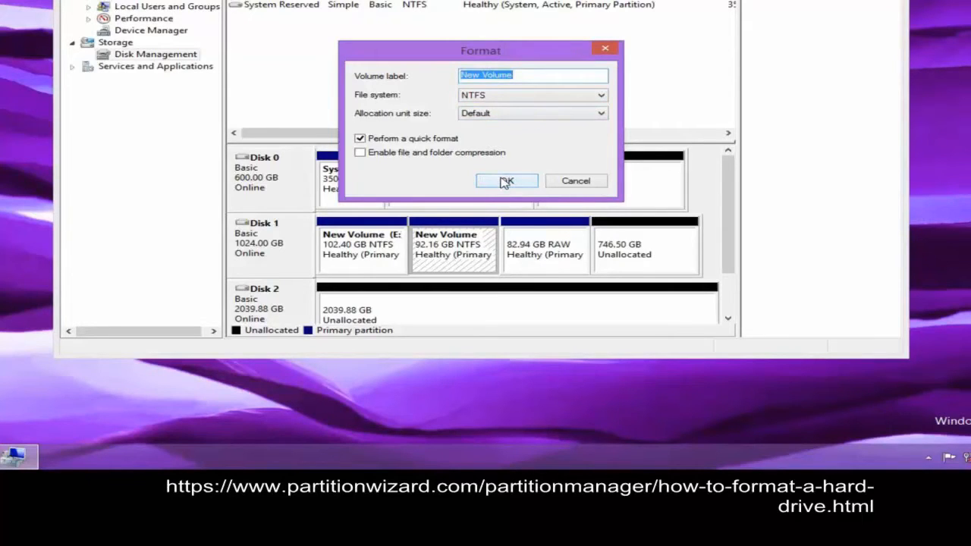
pyautogui.click(507, 180)
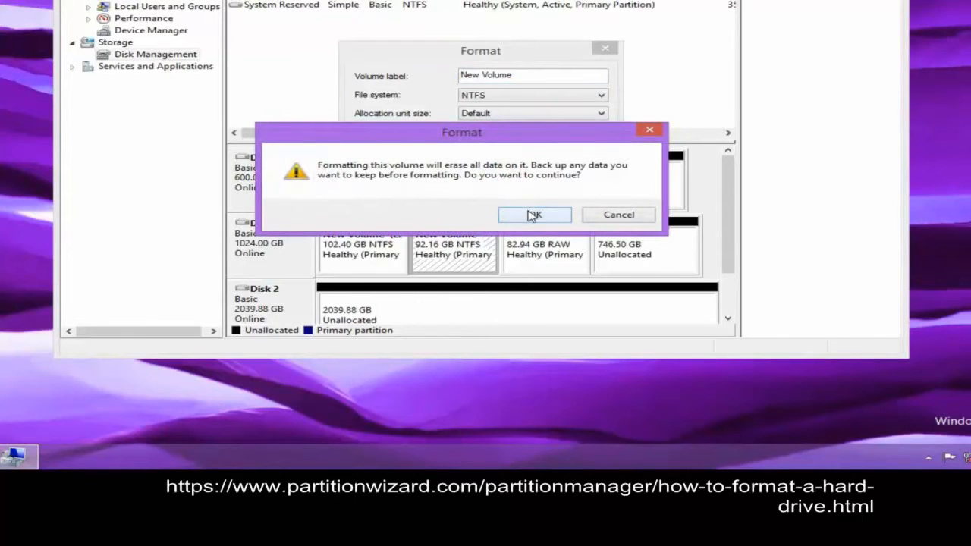
pyautogui.click(535, 215)
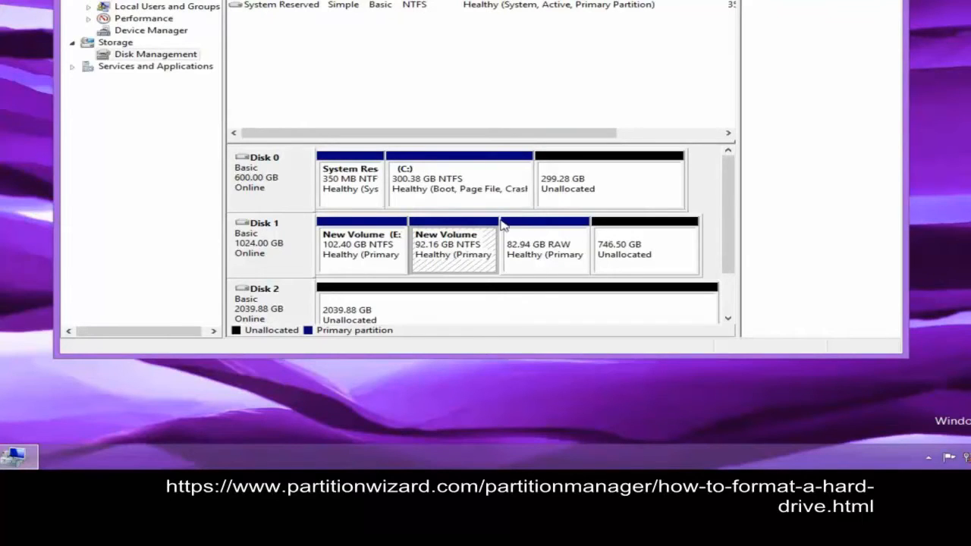
pyautogui.moveTo(433, 254)
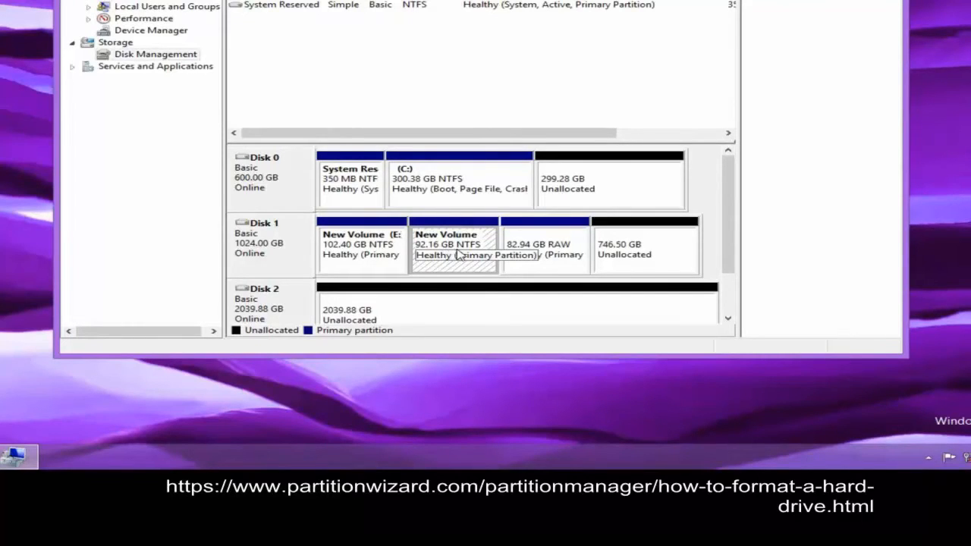
pyautogui.moveTo(622, 152)
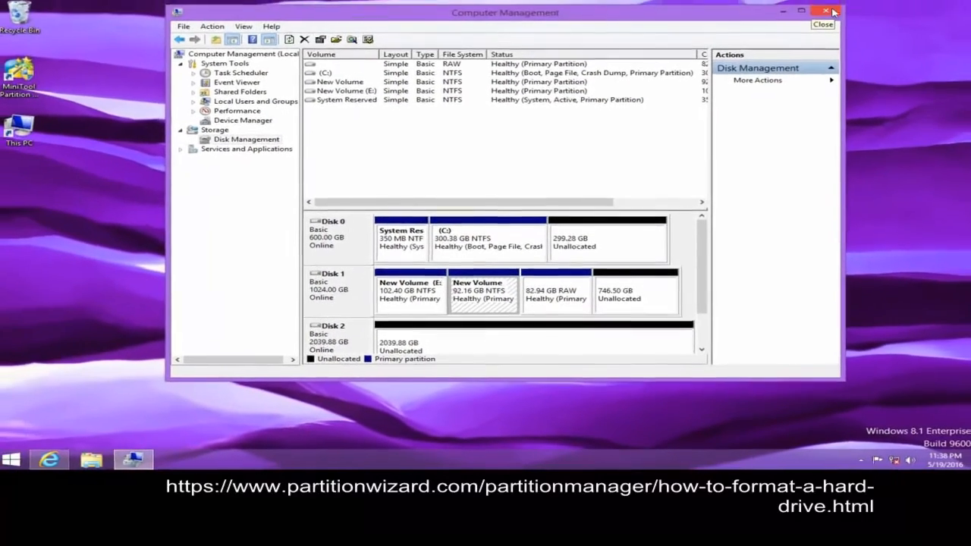
# - Close Computer Management and launch Command Prompt via Run with cmd
pyautogui.click(826, 11)
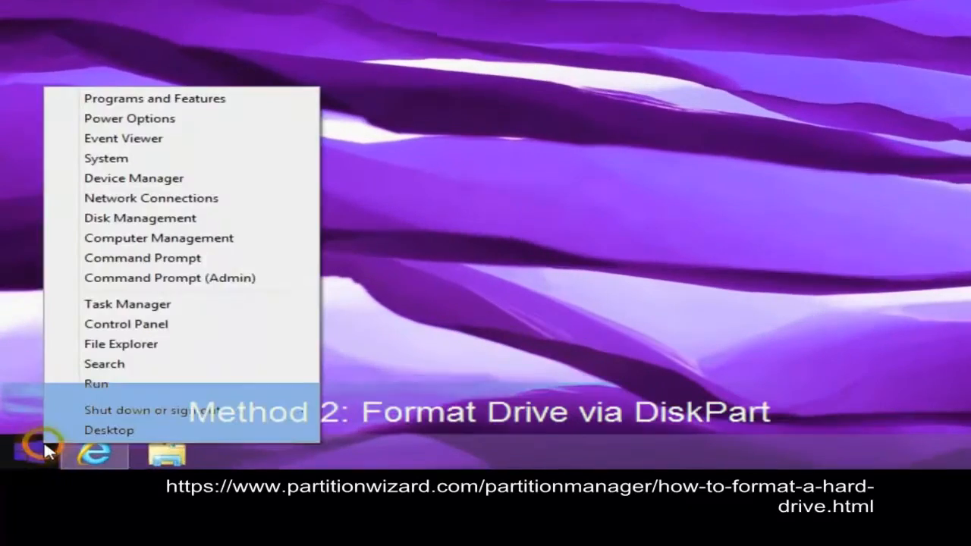
pyautogui.click(95, 383)
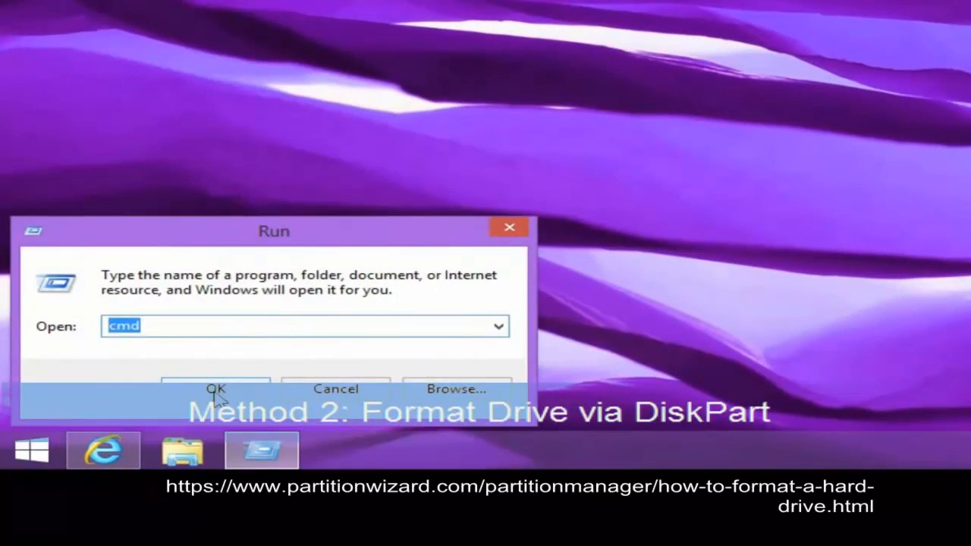
pyautogui.click(217, 388)
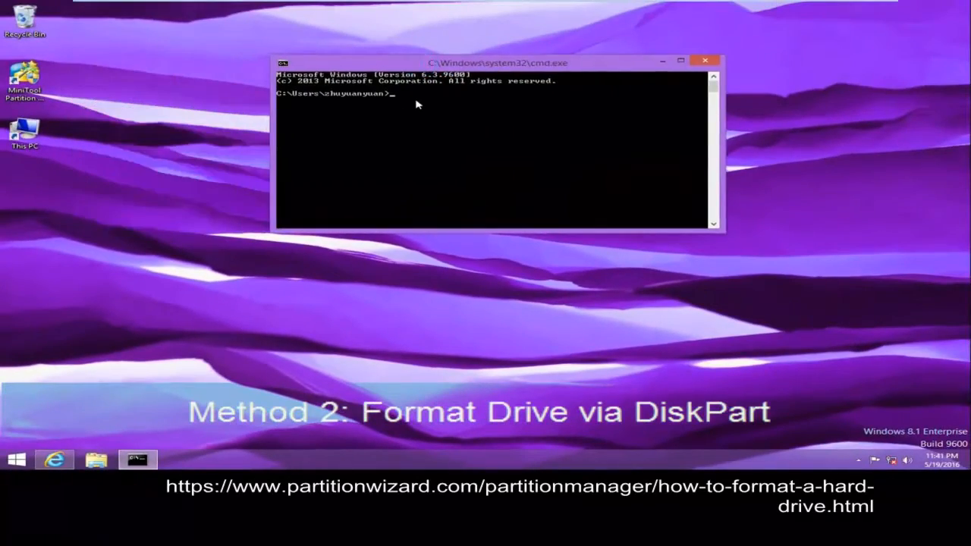
# - Start DiskPart from Command Prompt and approve the User Account Control prompt
pyautogui.write('di')
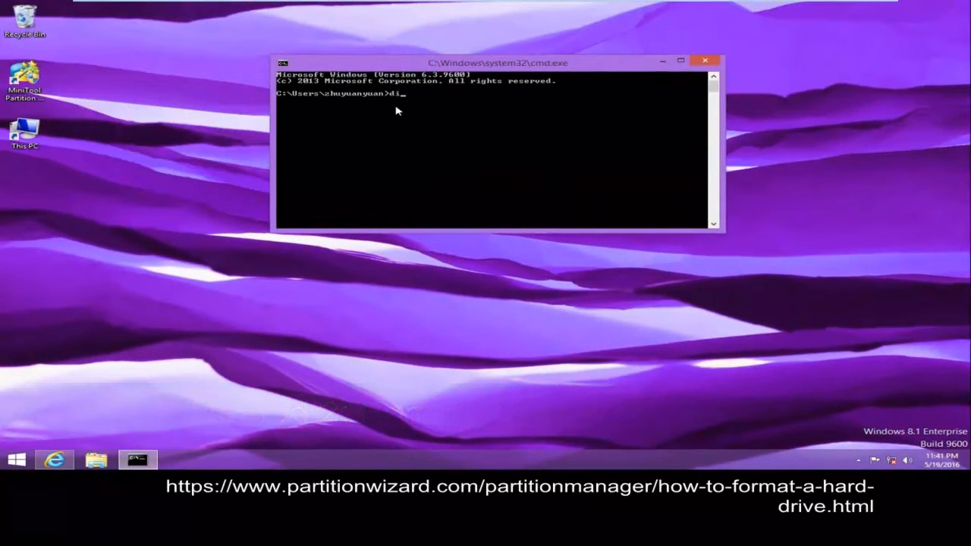
pyautogui.write('skp')
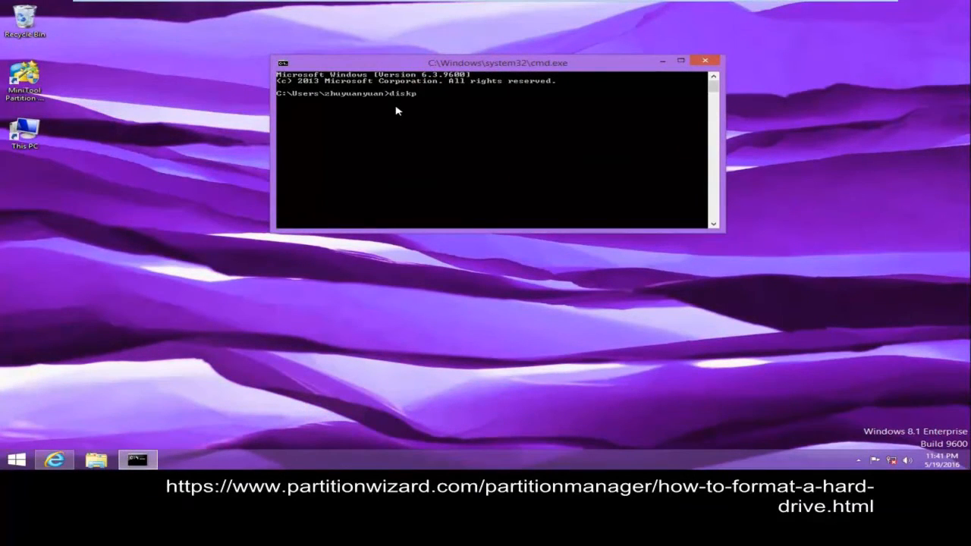
pyautogui.press('Return')
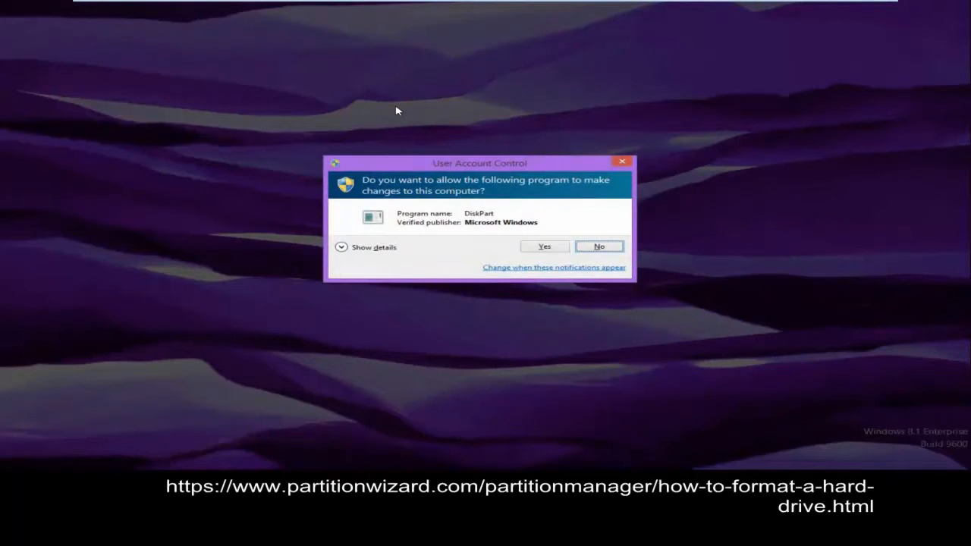
pyautogui.click(544, 246)
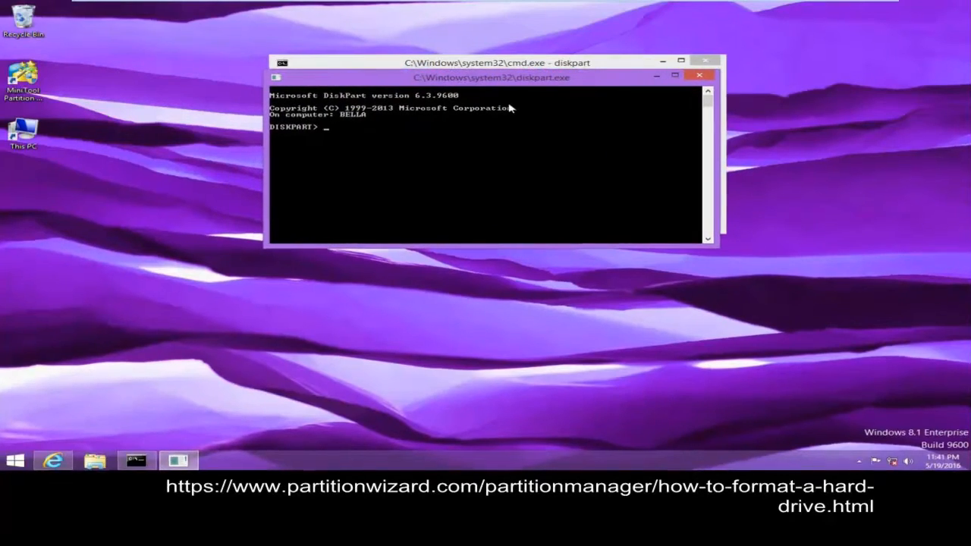
# - List all volumes and select volume 3, the 92 GB D: drive
pyautogui.write('list volume')
pyautogui.write('se')
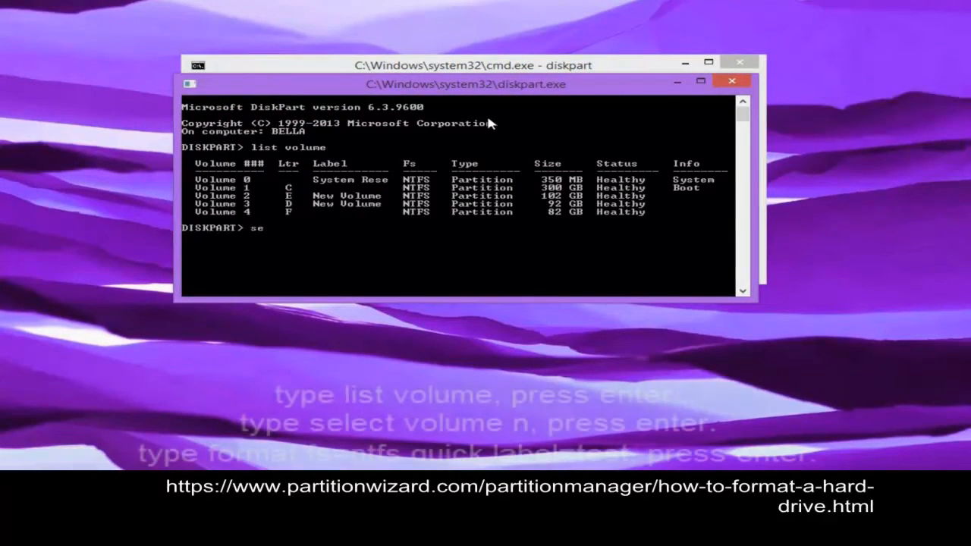
pyautogui.write('lect v')
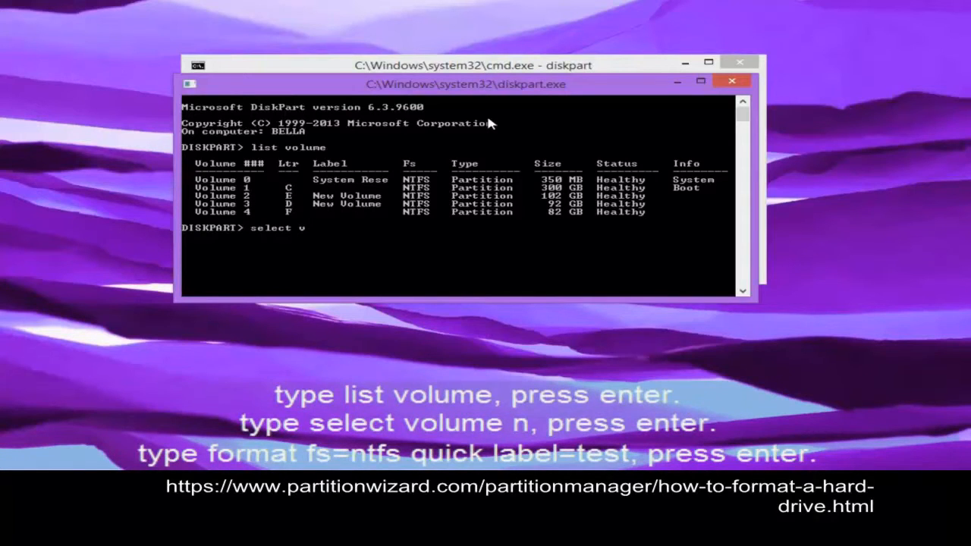
pyautogui.write('olume 3')
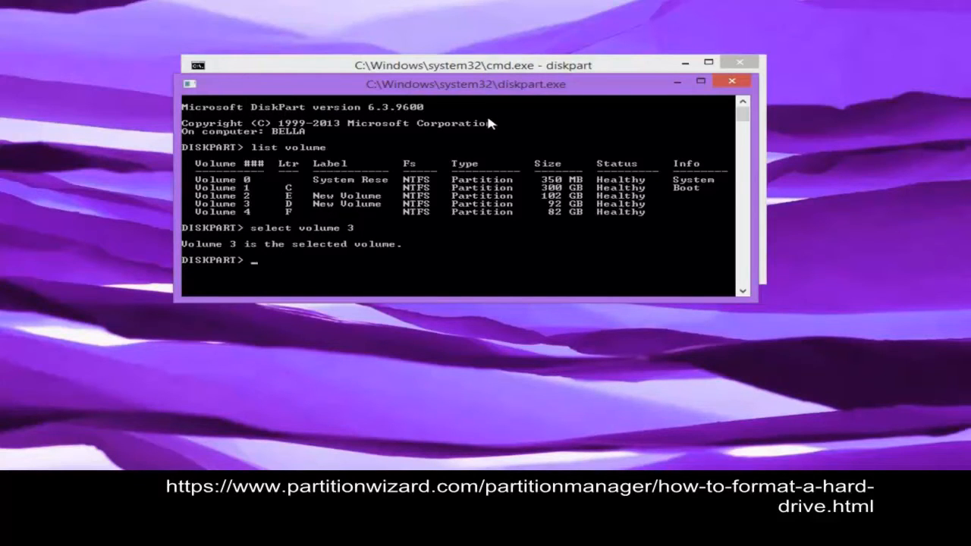
# - Quick-format volume 3 as NTFS labeled test with 'format fs=ntfs quick label=test'
pyautogui.write('formay')
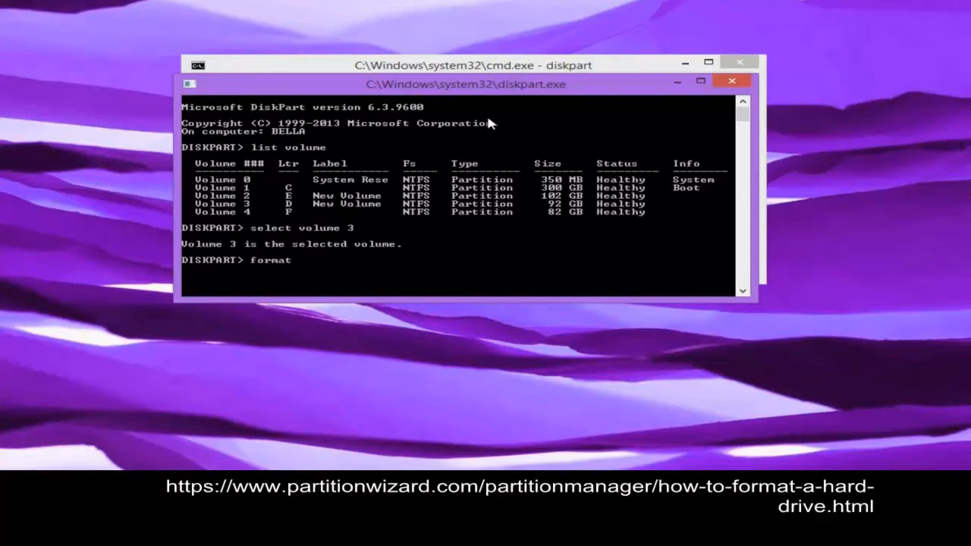
pyautogui.write('fs=')
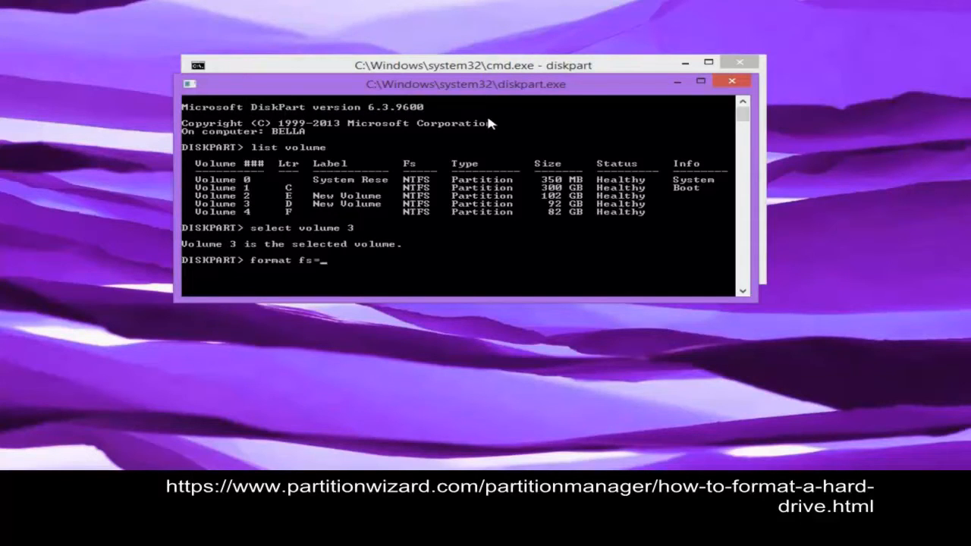
pyautogui.write('ntfs')
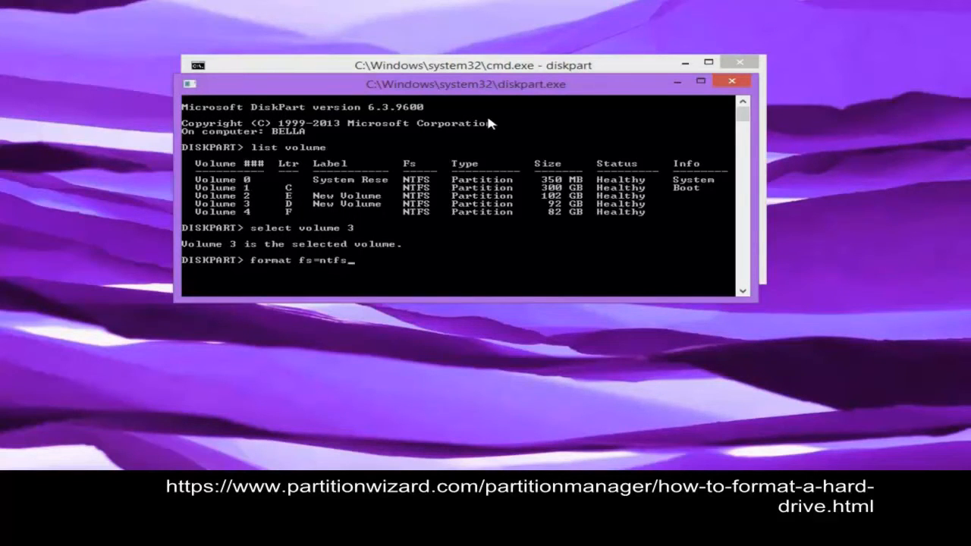
pyautogui.write('qu')
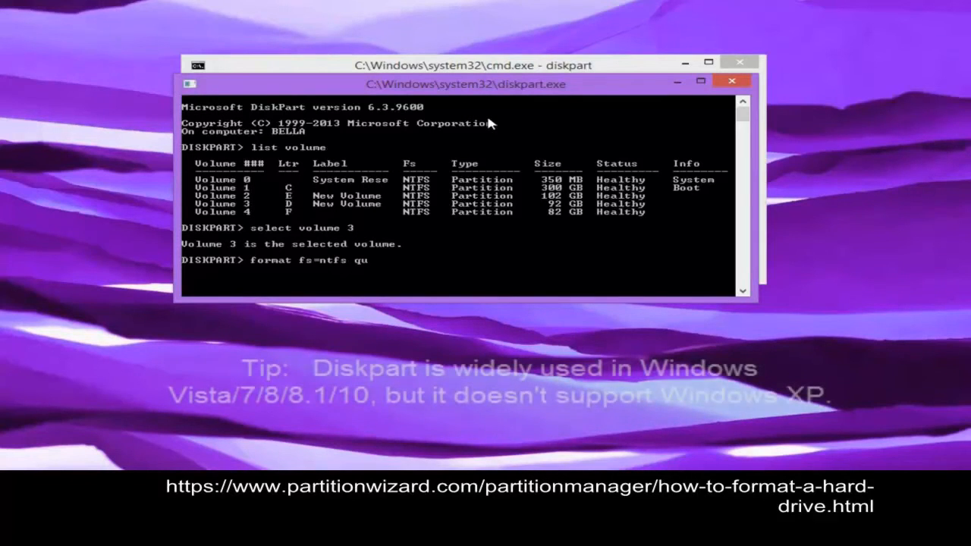
pyautogui.write('ick')
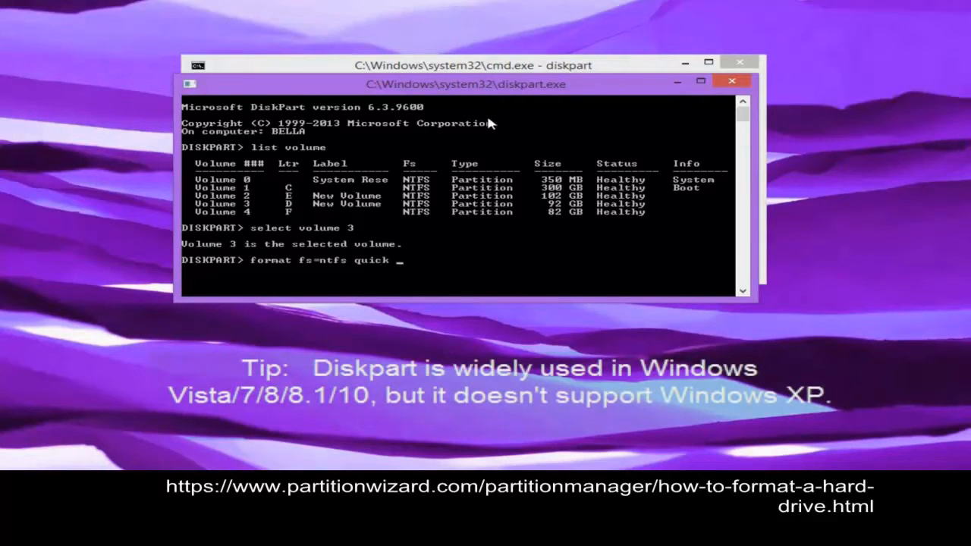
pyautogui.write('l')
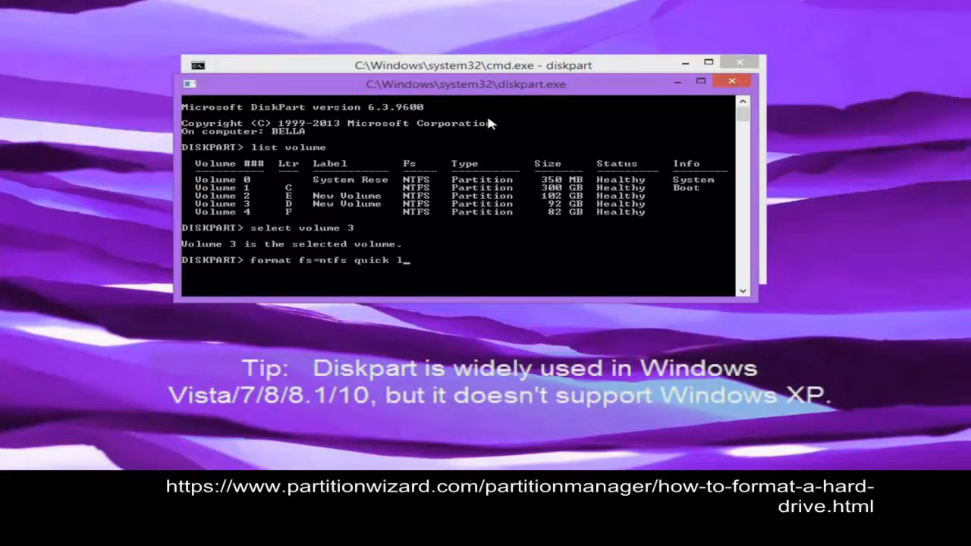
pyautogui.write('label=')
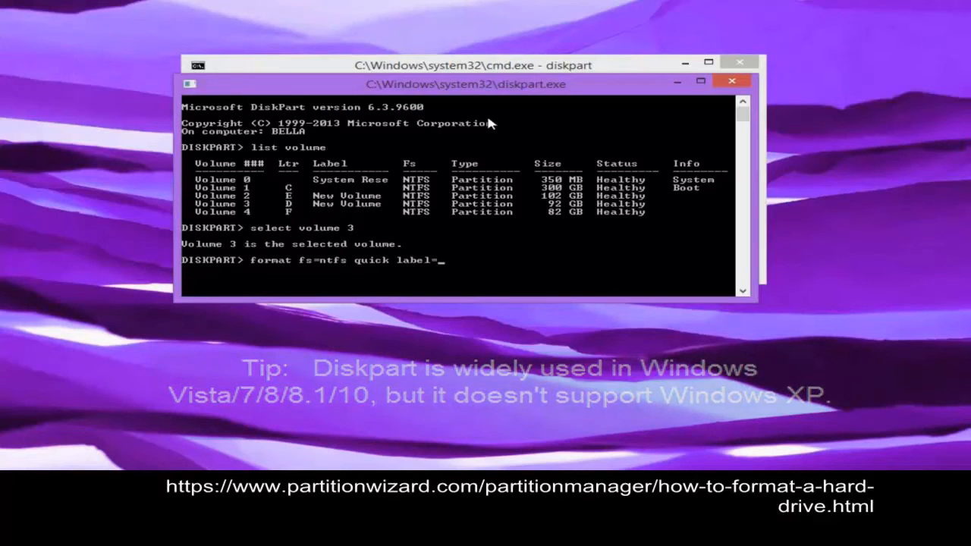
pyautogui.write('tese')
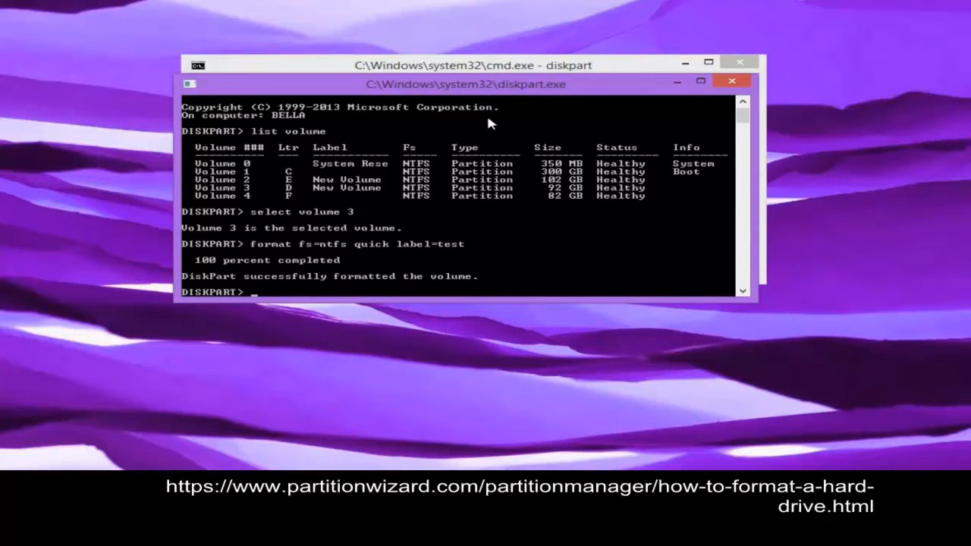
# - Exit DiskPart and close the command prompt window
pyautogui.write('exi')
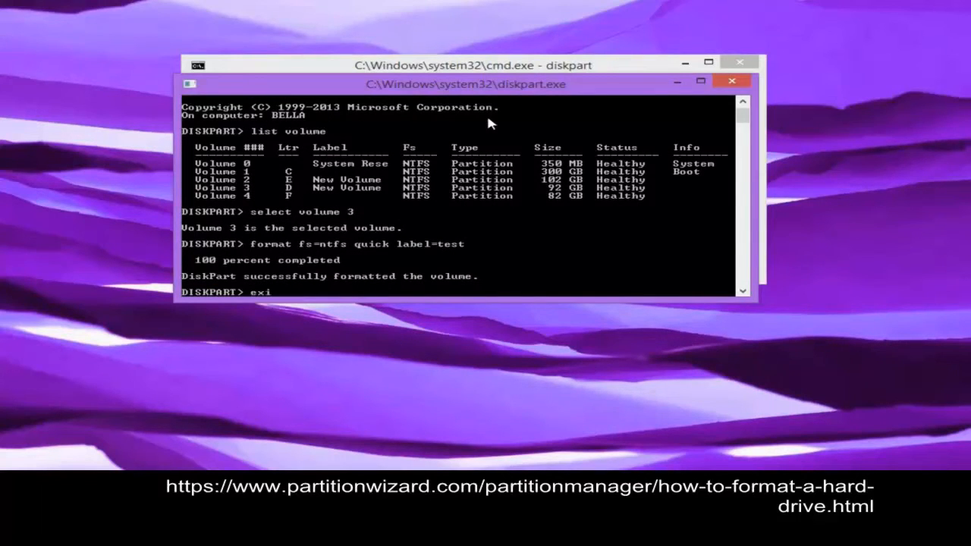
pyautogui.press('Return')
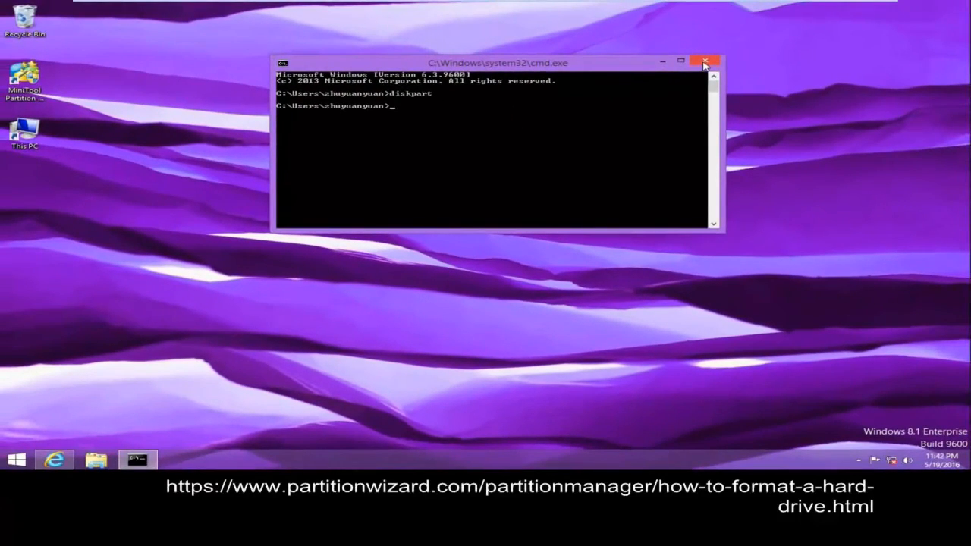
pyautogui.click(706, 62)
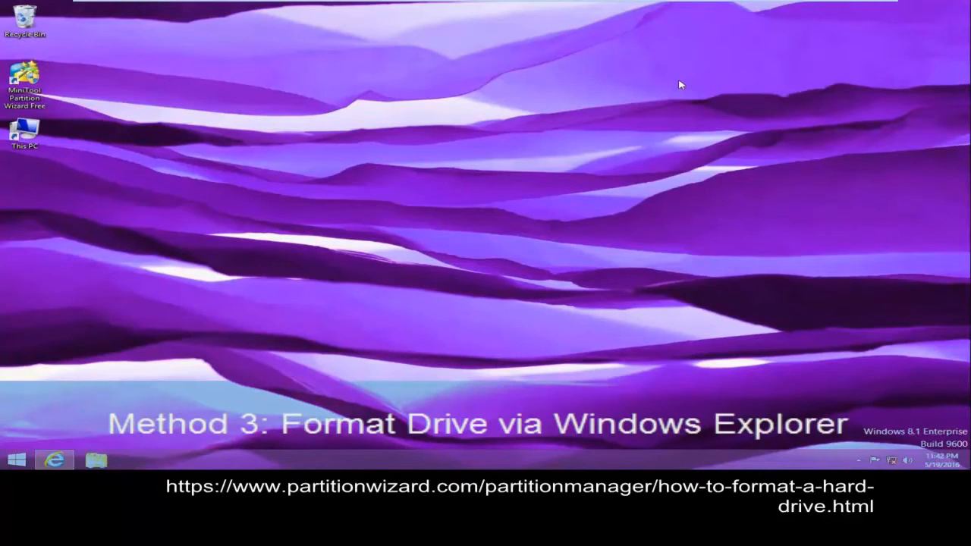
pyautogui.moveTo(95, 143)
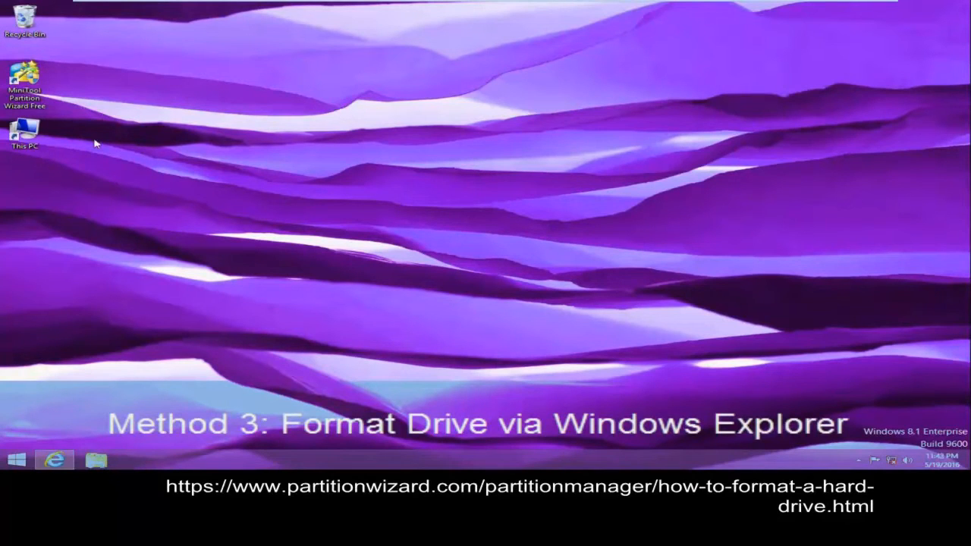
# - Open This PC from the desktop and bring up New Volume (E:)'s context menu
pyautogui.click(25, 137)
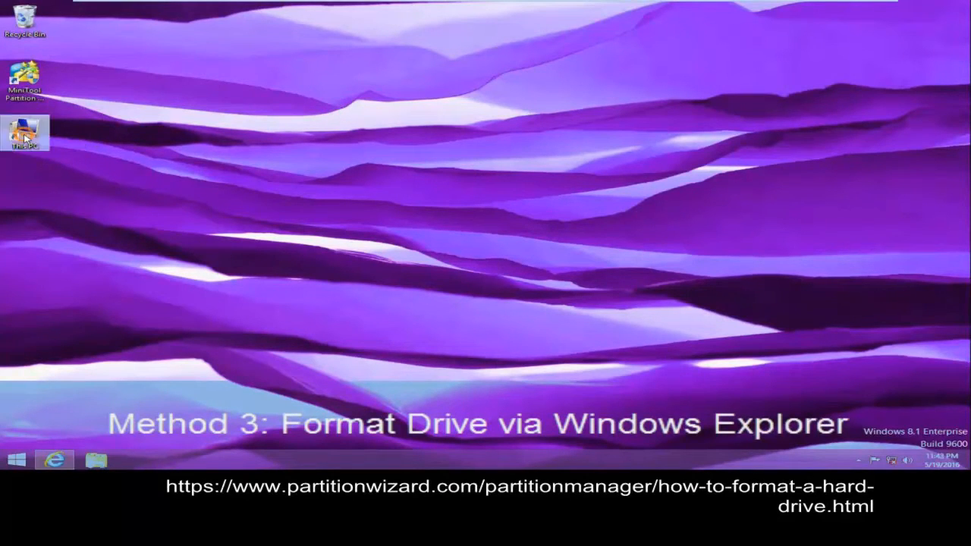
pyautogui.doubleClick(26, 134)
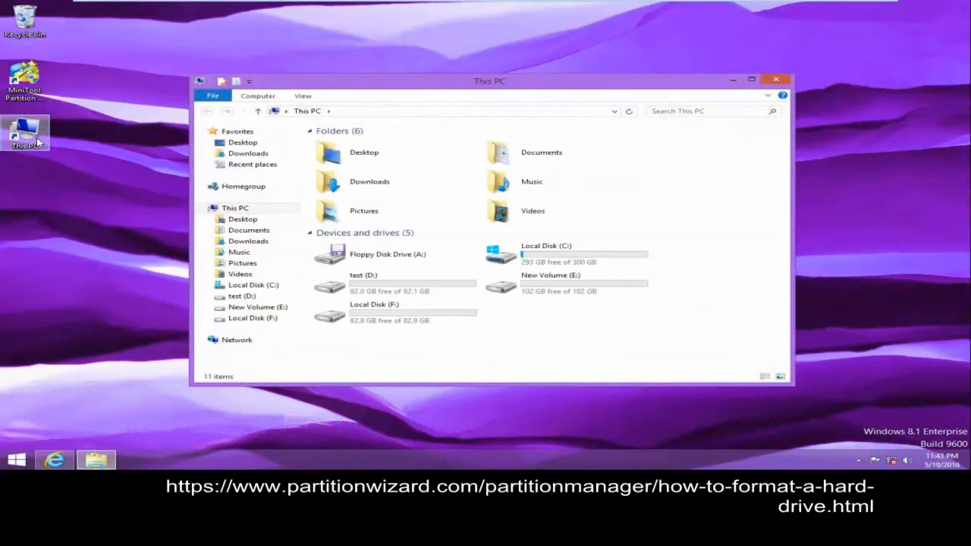
pyautogui.click(566, 283)
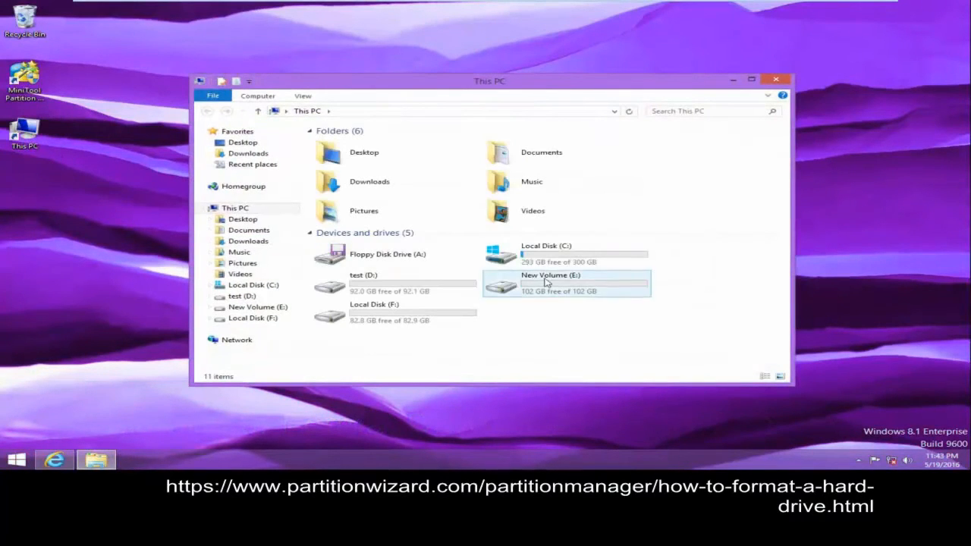
pyautogui.click(550, 283)
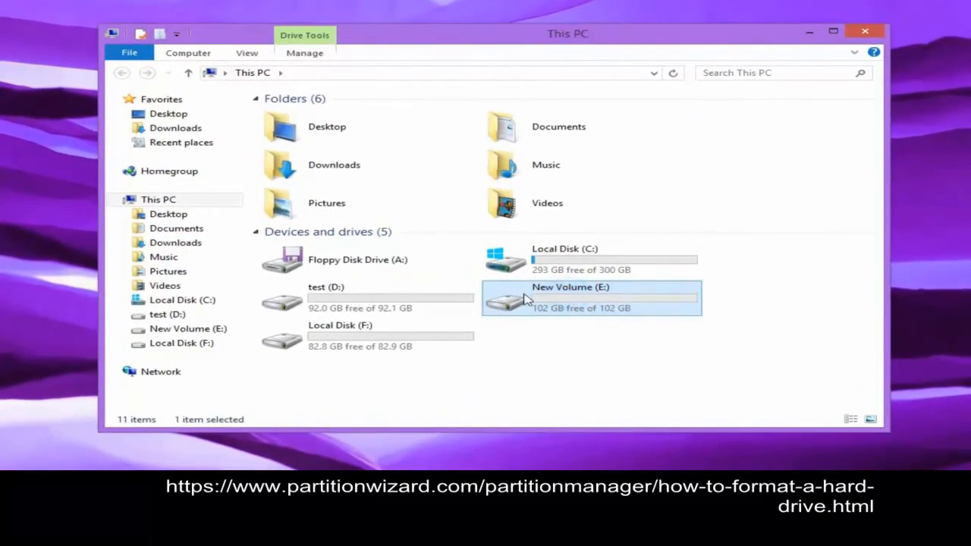
pyautogui.rightClick(531, 300)
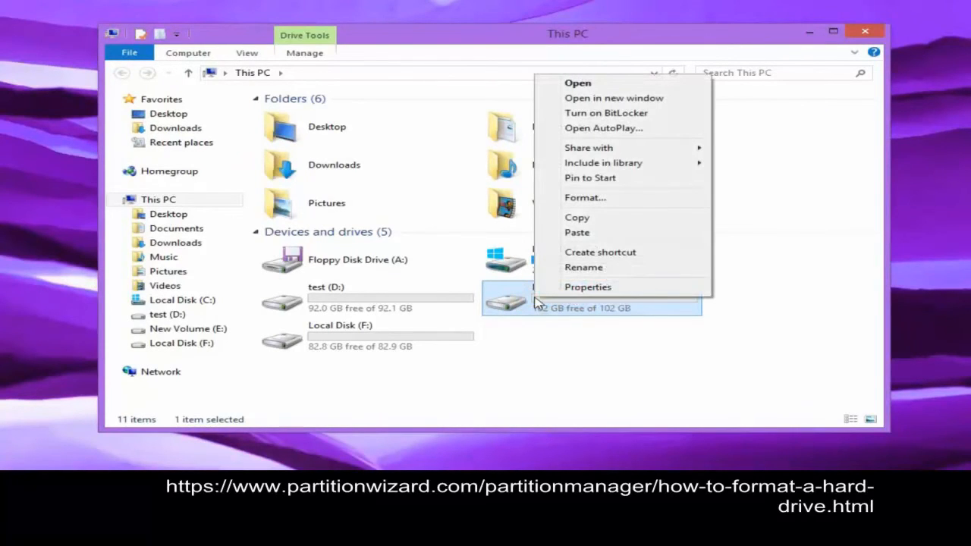
pyautogui.moveTo(594, 217)
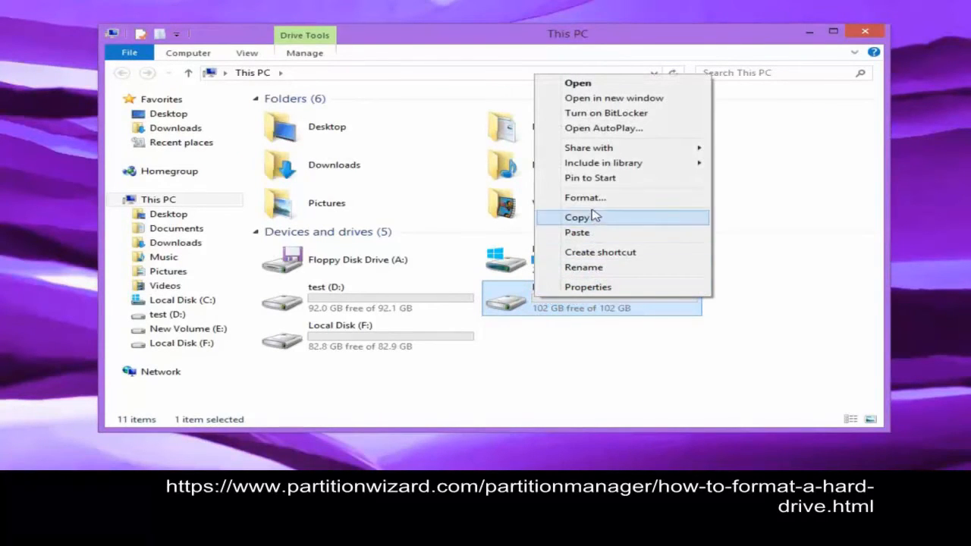
# - Quick-format New Volume (E:) as NTFS and dismiss the Format Complete message
pyautogui.click(585, 197)
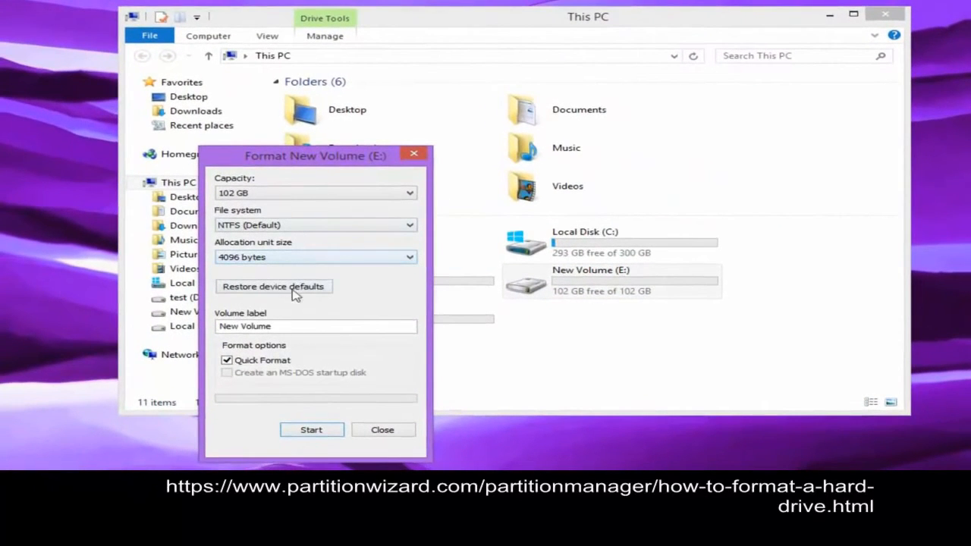
pyautogui.click(311, 429)
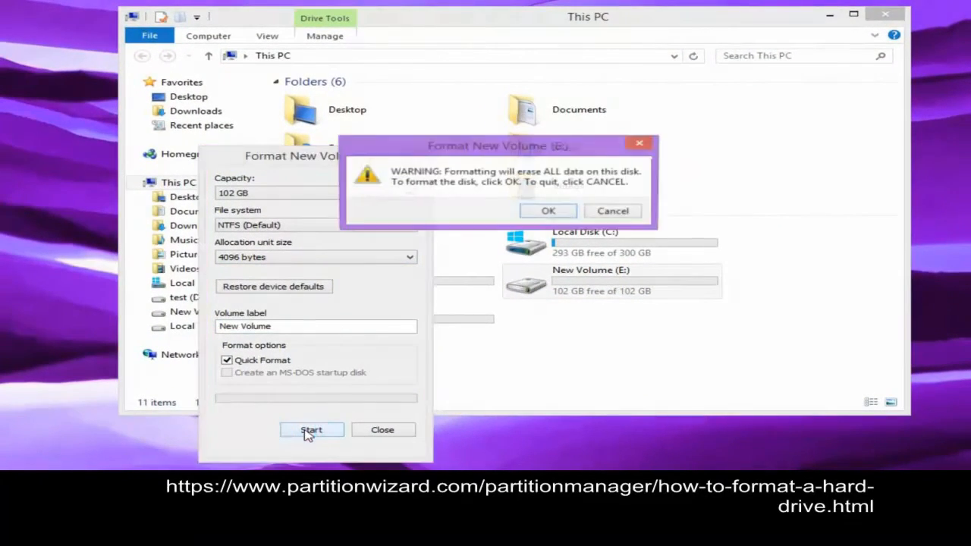
pyautogui.click(548, 211)
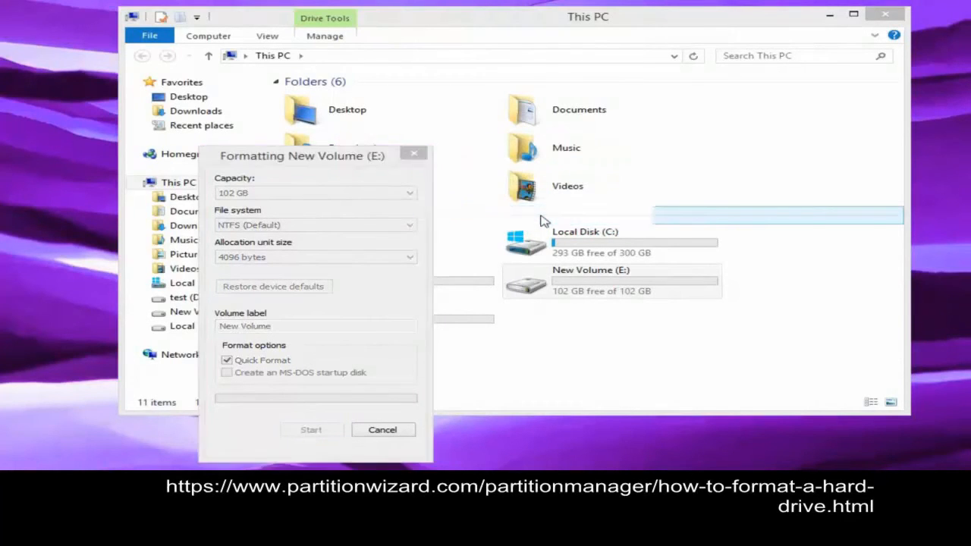
pyautogui.click(310, 429)
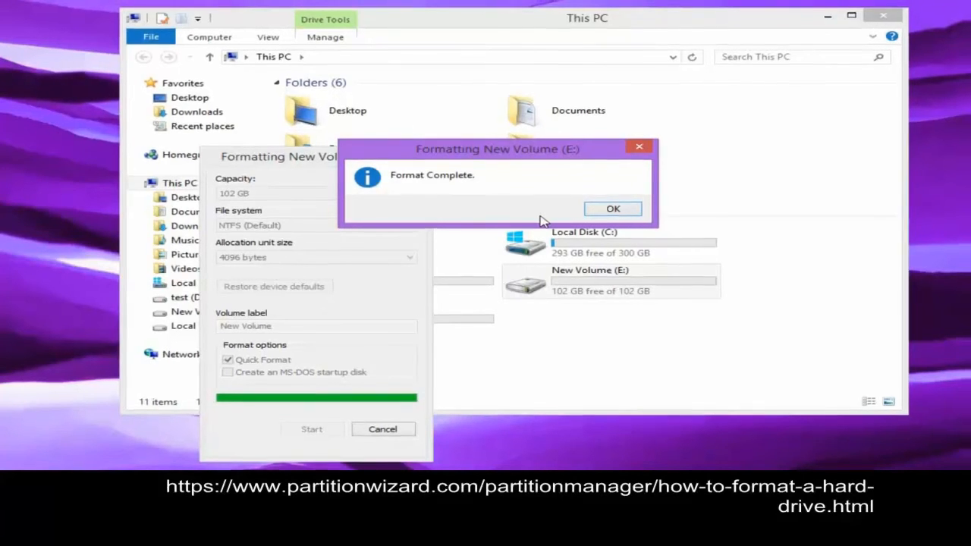
pyautogui.click(612, 208)
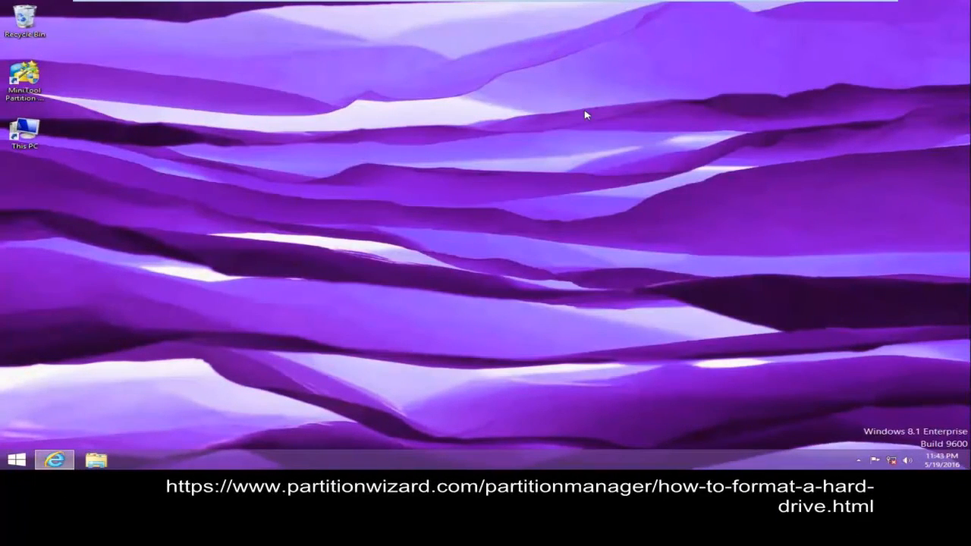
# - Refresh the desktop and launch MiniTool Partition Wizard Free 9.1, approving UAC
pyautogui.rightClick(585, 113)
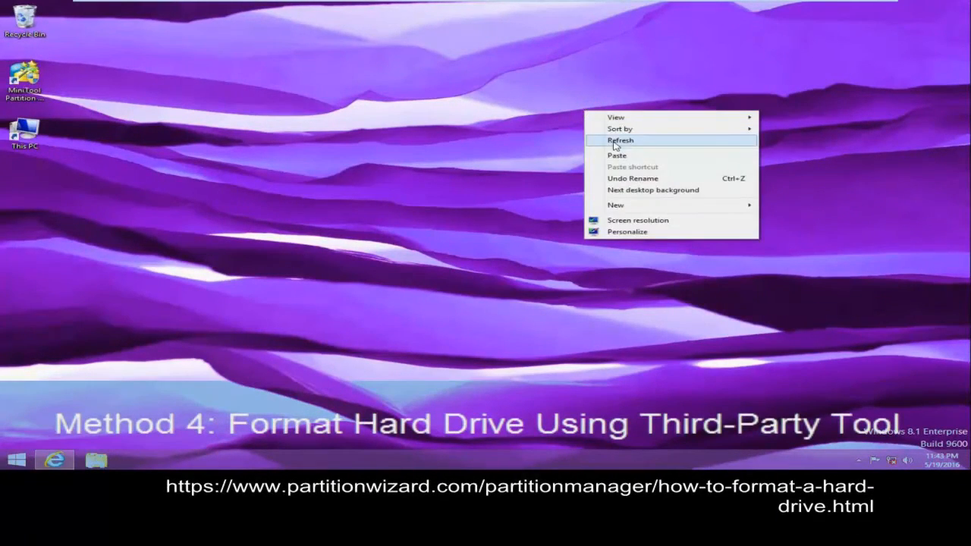
pyautogui.click(620, 140)
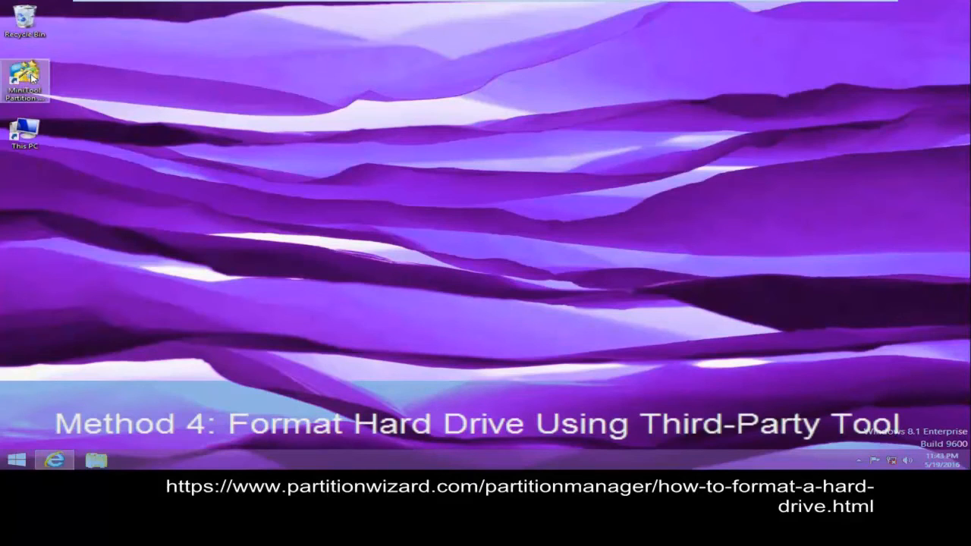
pyautogui.doubleClick(25, 80)
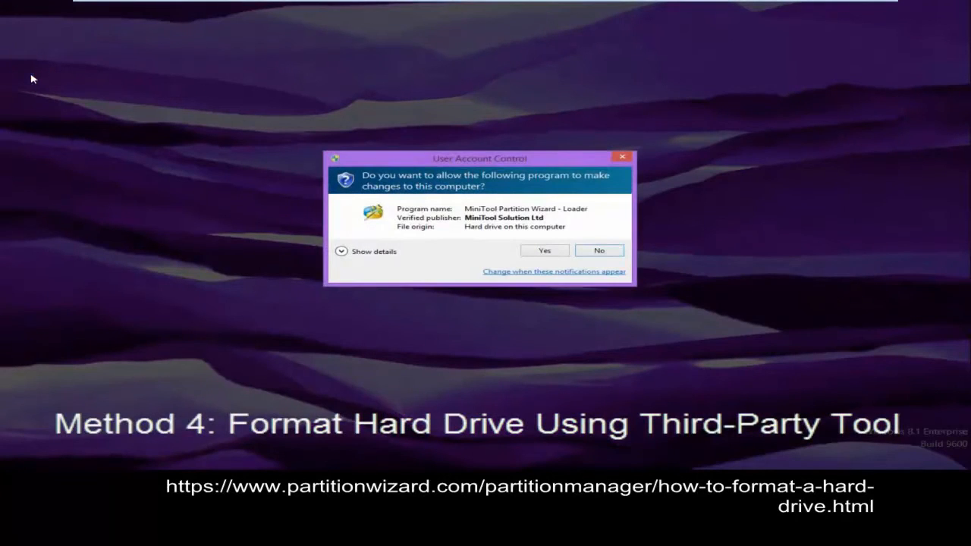
pyautogui.click(544, 251)
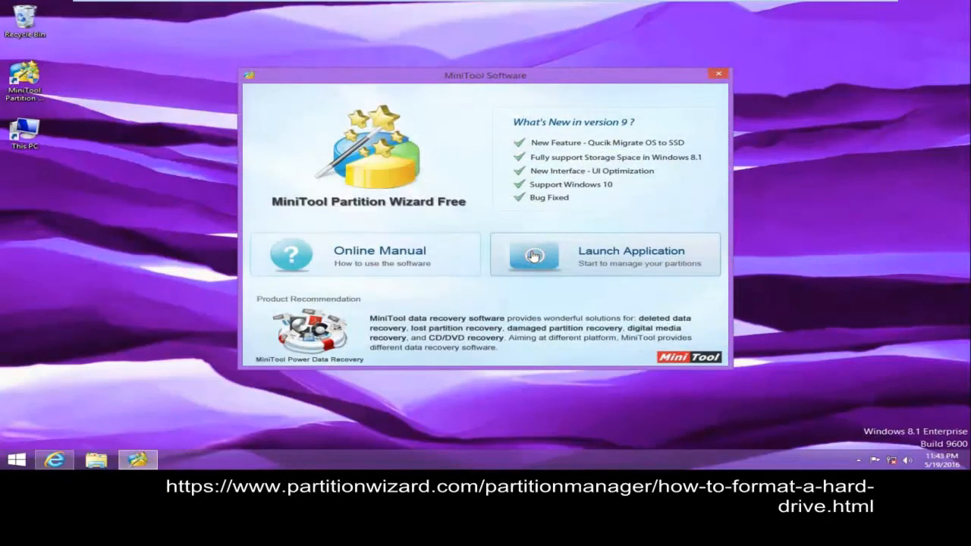
pyautogui.click(603, 254)
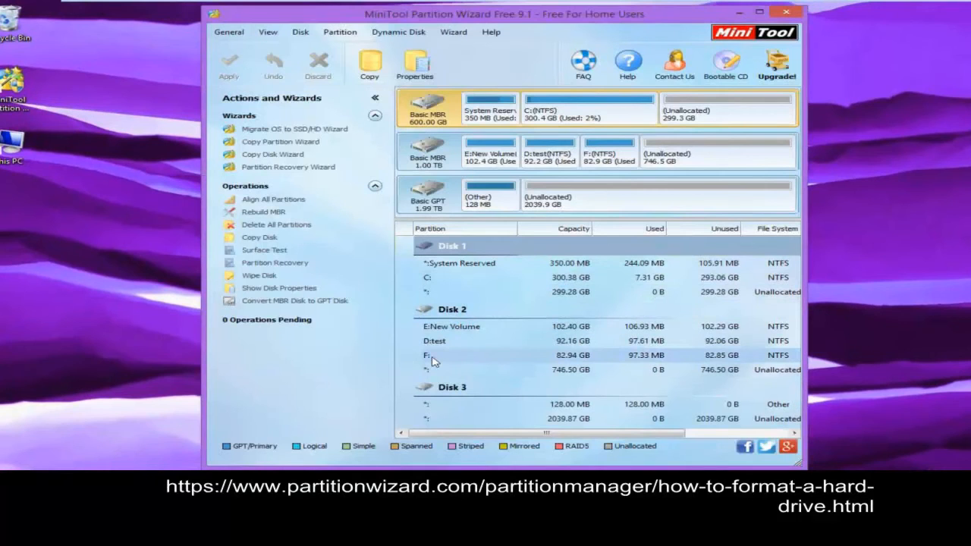
# - Open the Format Partition dialog for the 82.9 GB F: partition
pyautogui.rightClick(429, 355)
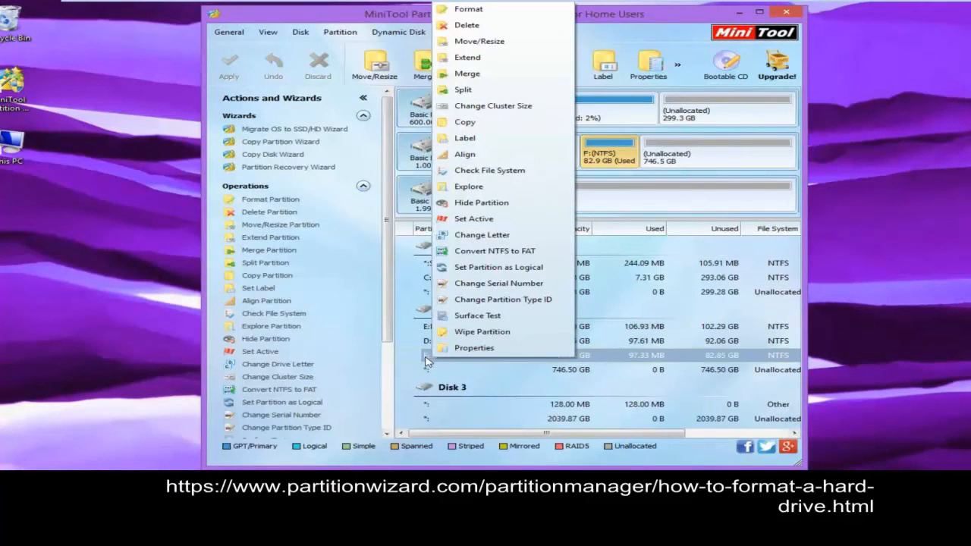
pyautogui.moveTo(500, 283)
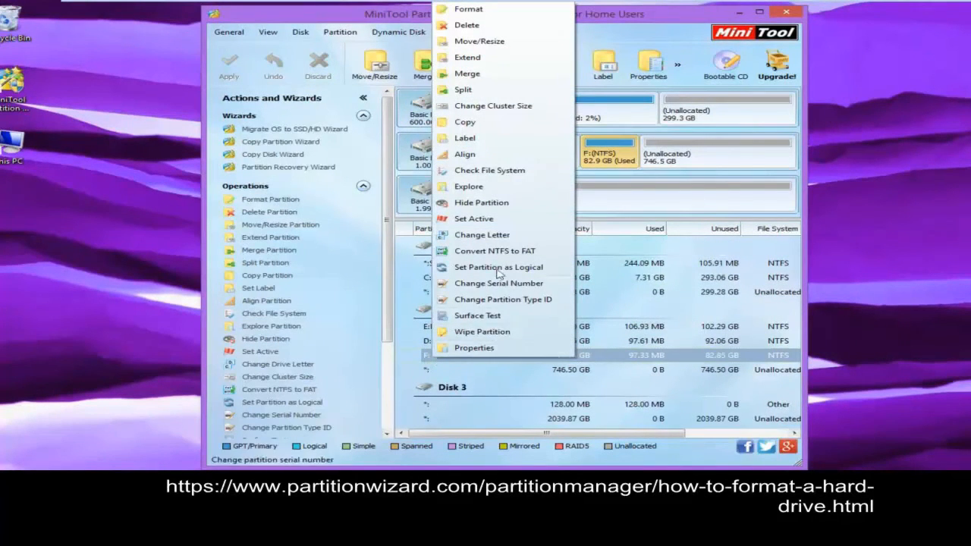
pyautogui.moveTo(468, 8)
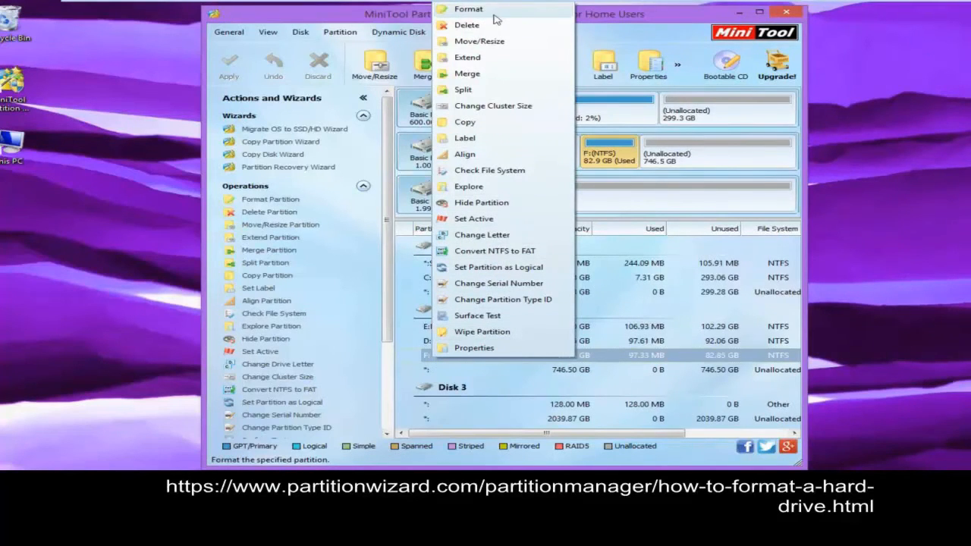
pyautogui.moveTo(281, 198)
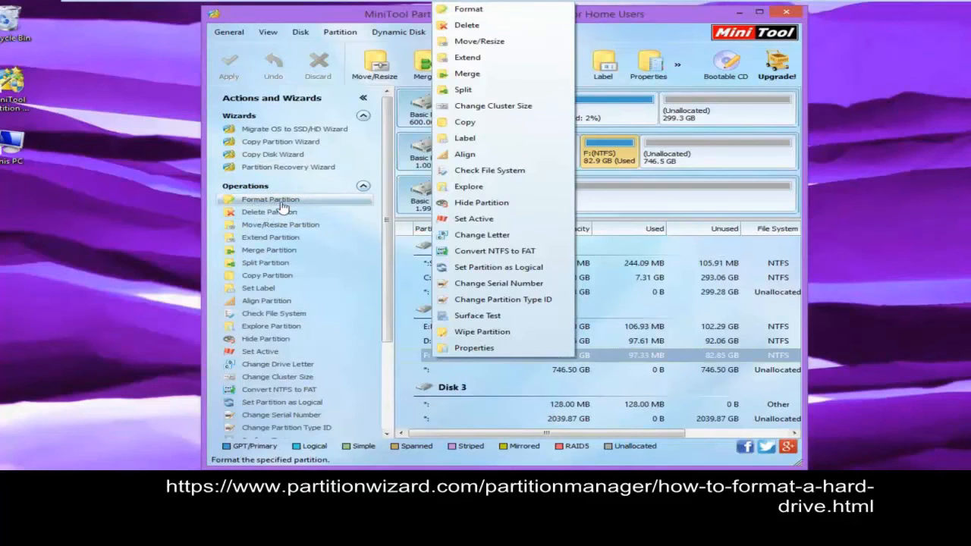
pyautogui.click(468, 9)
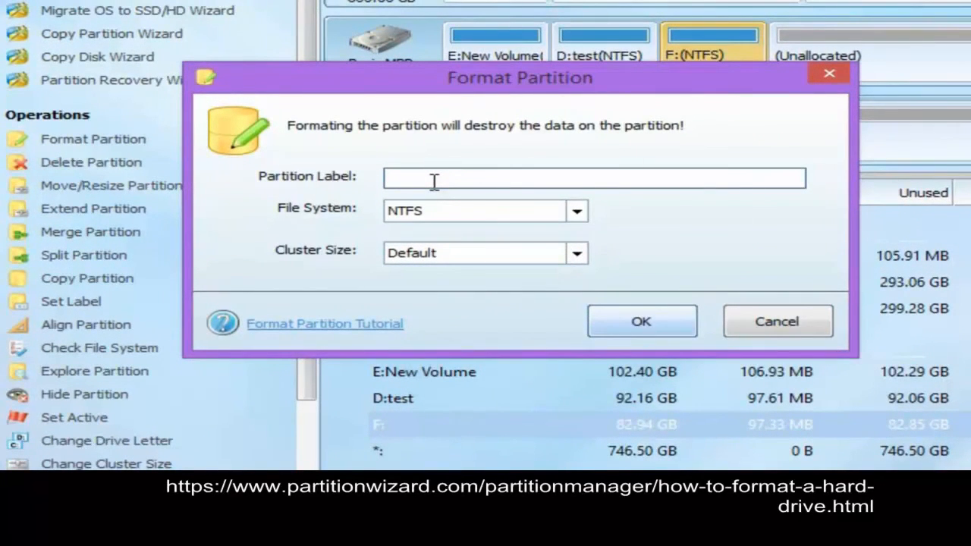
# - Queue a format of F: with label 'working' and the FAT32 file system
pyautogui.write('worl')
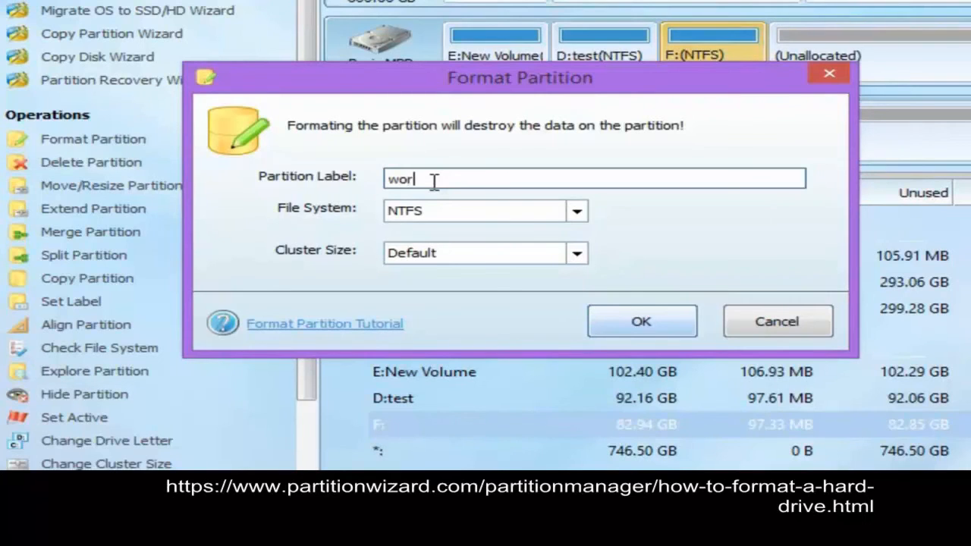
pyautogui.write('king')
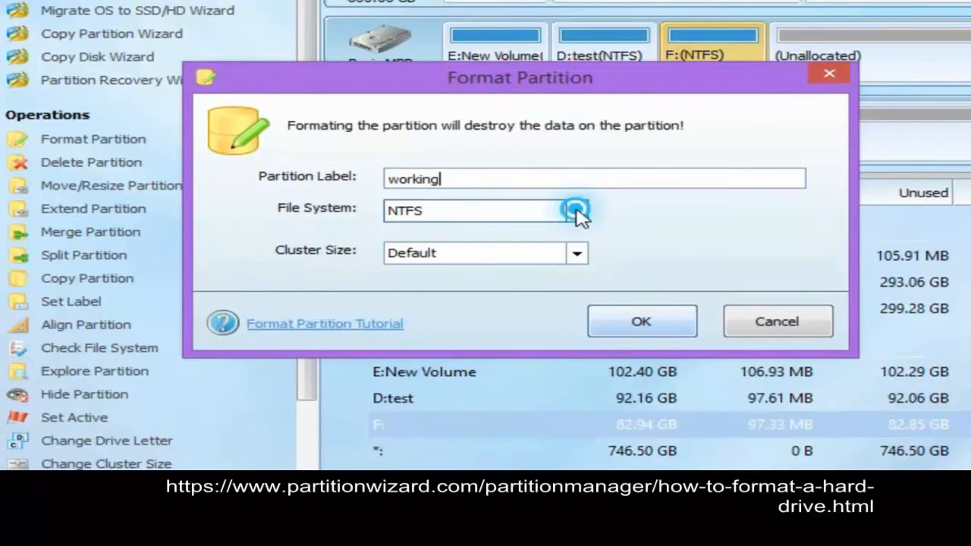
pyautogui.click(577, 211)
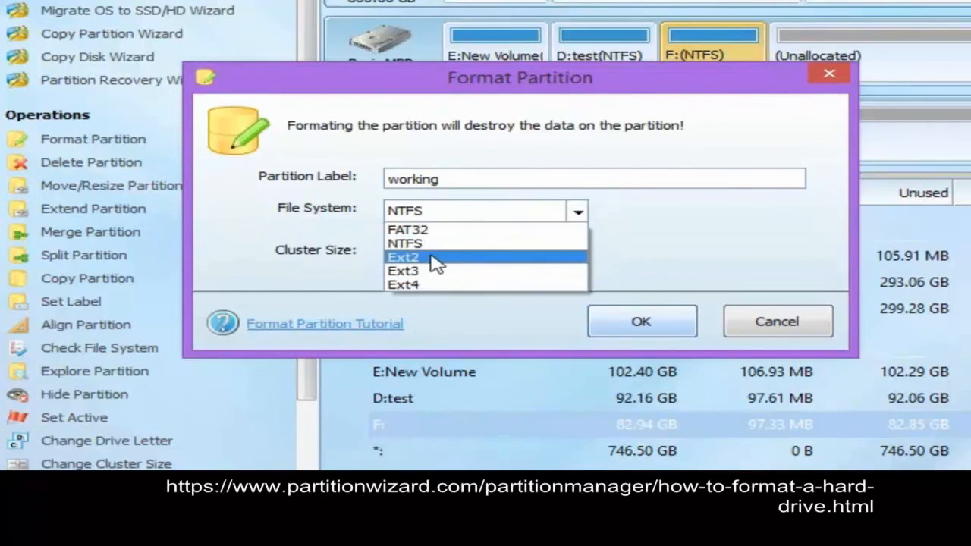
pyautogui.moveTo(440, 235)
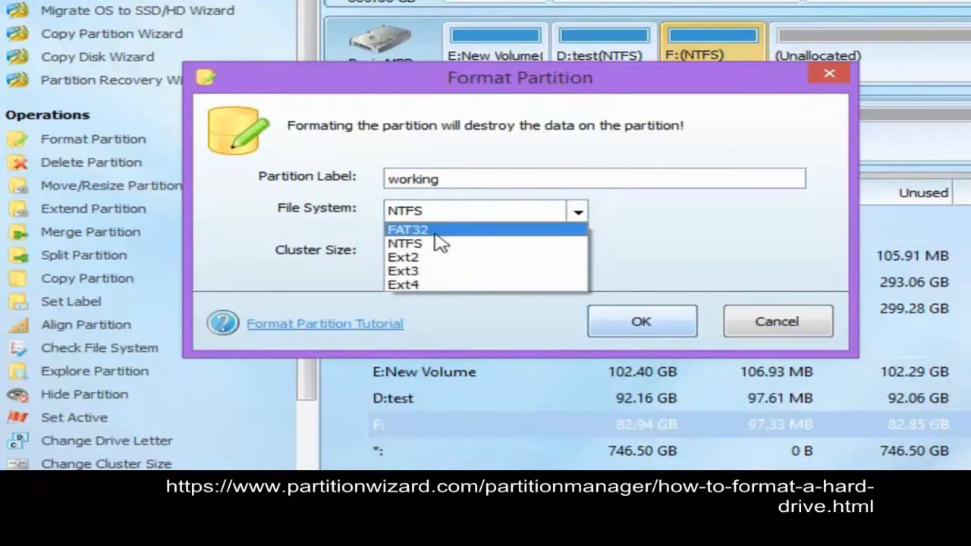
pyautogui.click(408, 228)
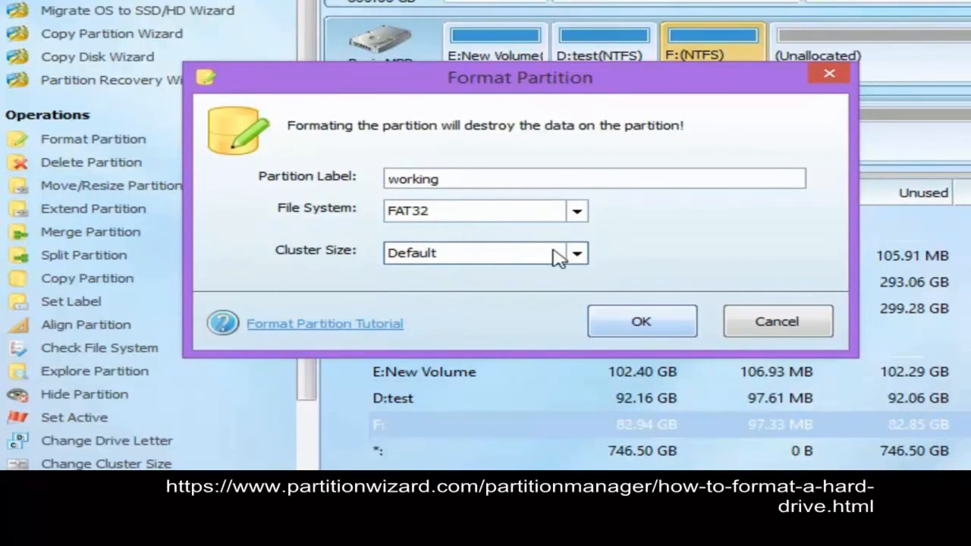
pyautogui.click(641, 321)
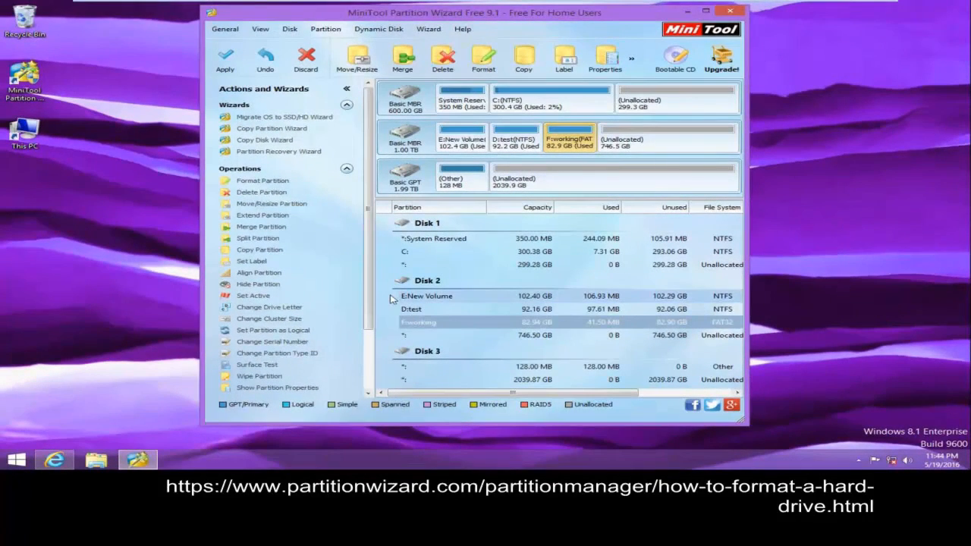
pyautogui.moveTo(440, 309)
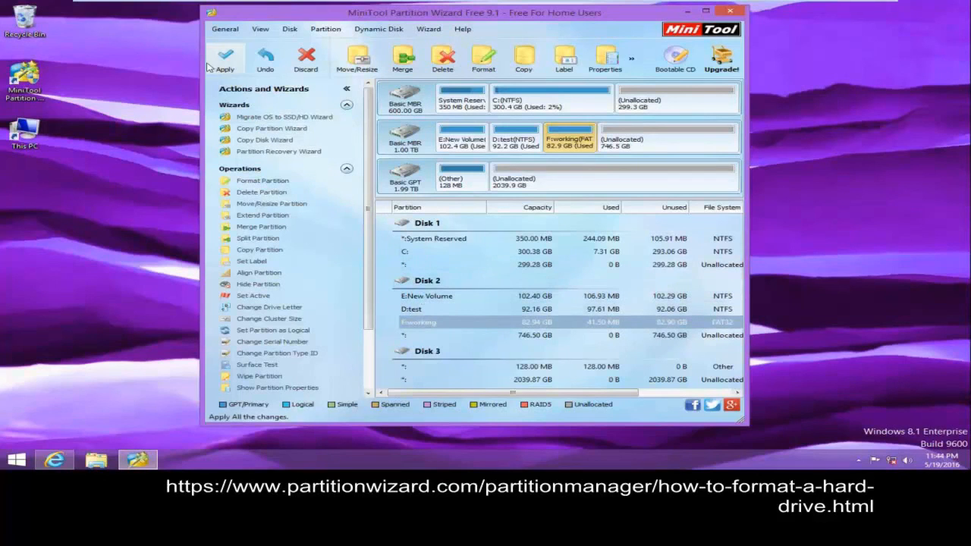
# - Apply the pending FAT32 format of F:, confirm success, and close the wizard
pyautogui.click(225, 58)
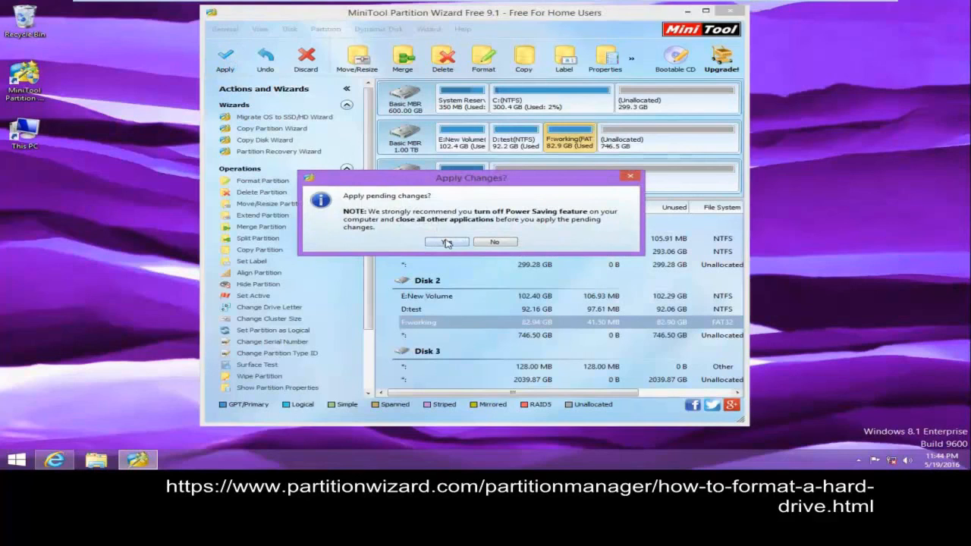
pyautogui.click(447, 241)
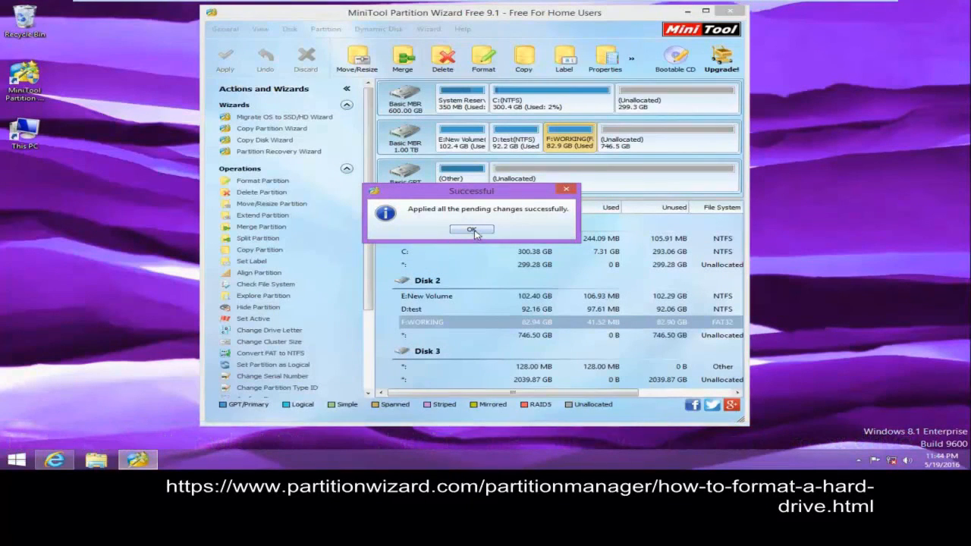
pyautogui.click(471, 230)
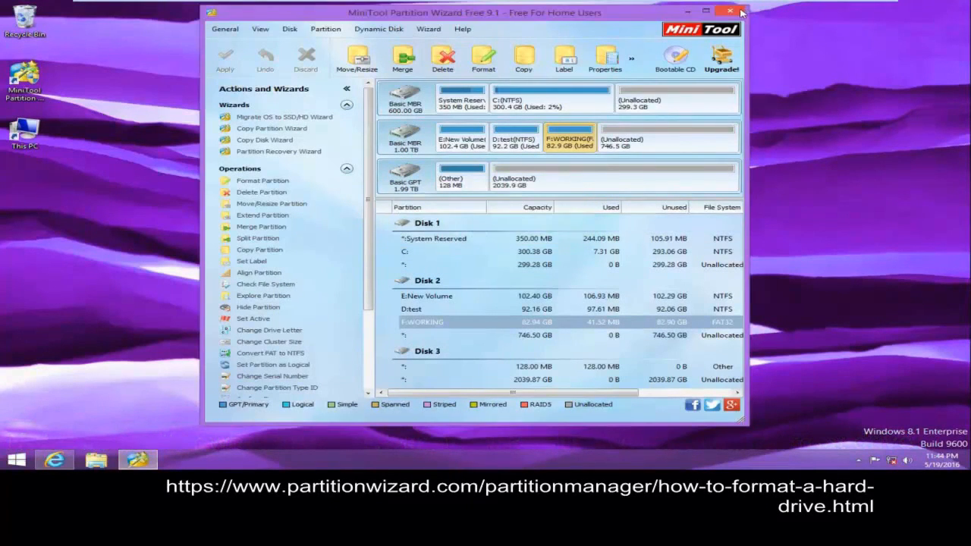
pyautogui.click(730, 11)
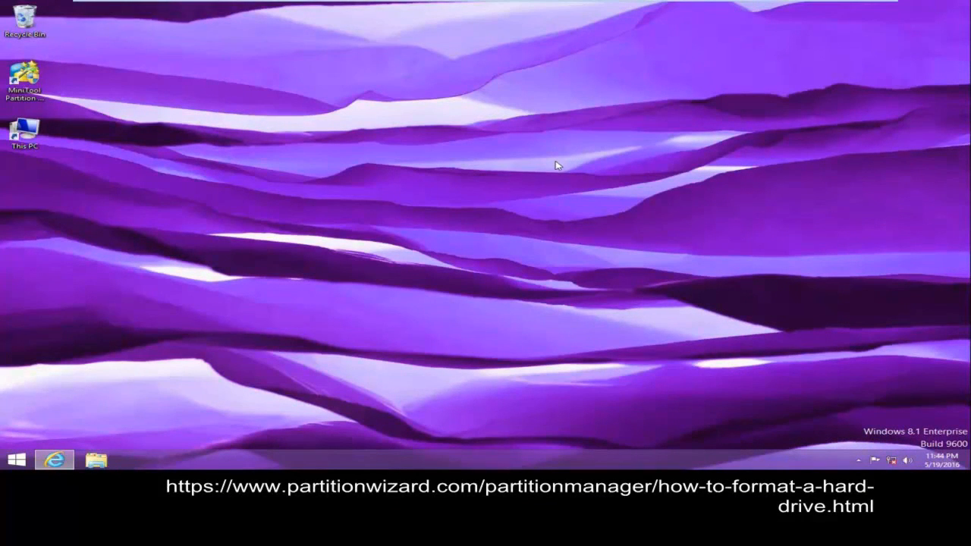
pyautogui.moveTo(550, 128)
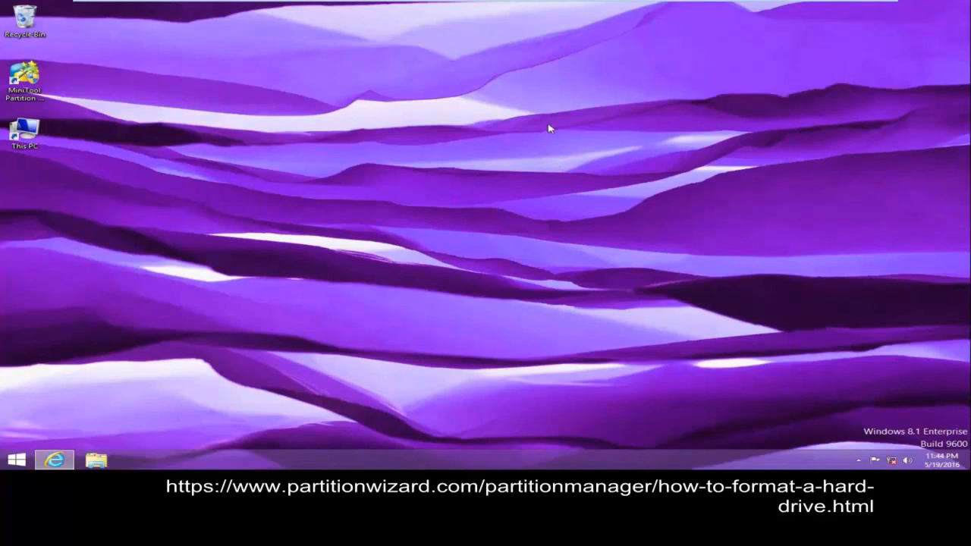